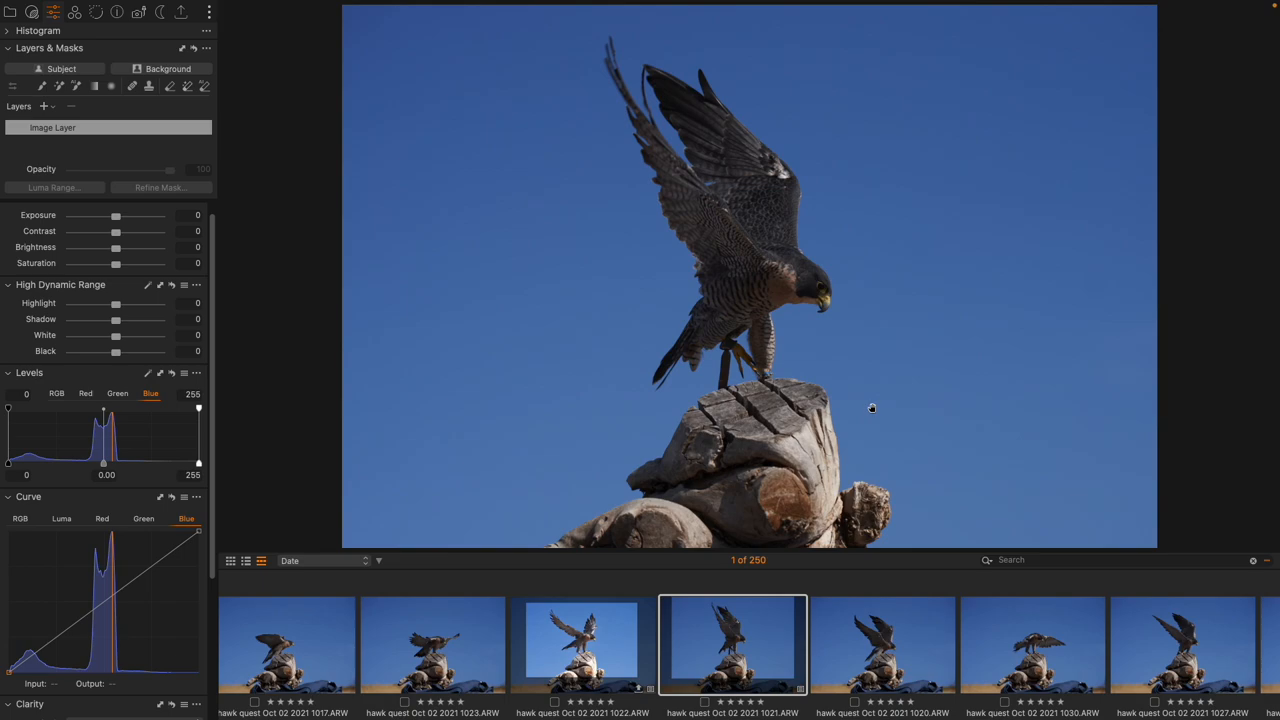
Raise the exposure to brighten the falcon and pull the highlights back down
drag(116, 216, 116, 216)
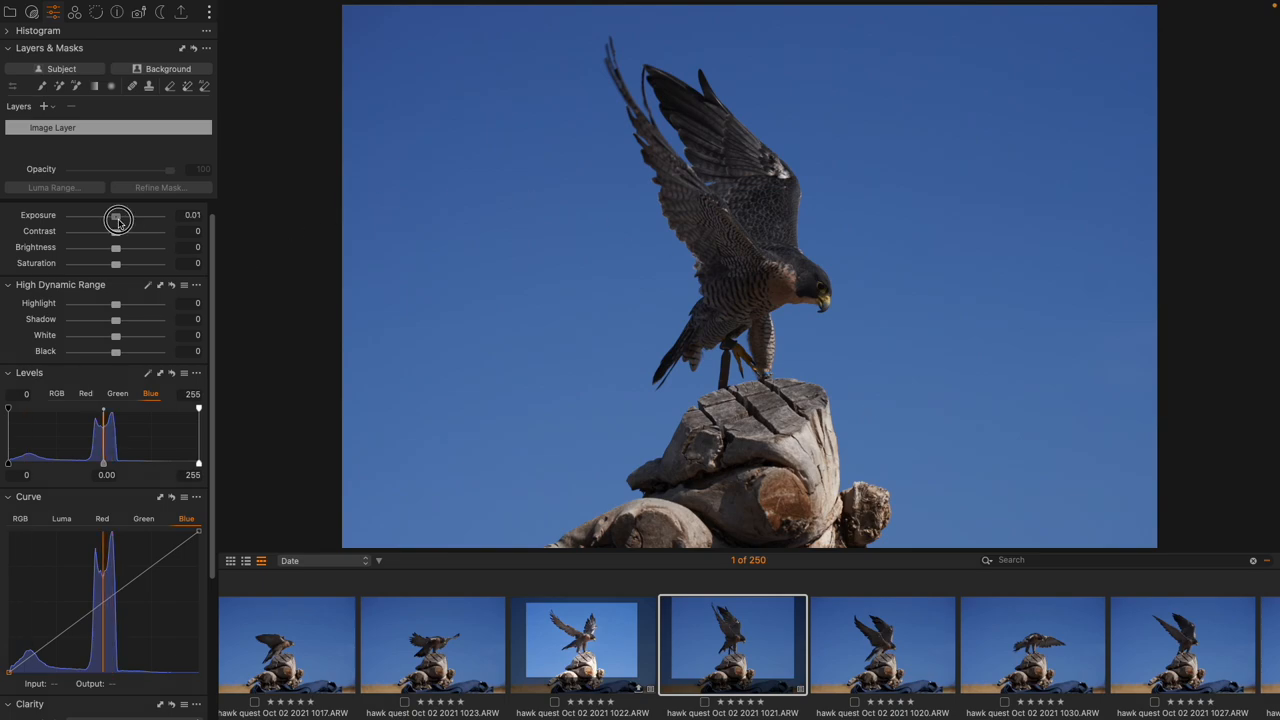
drag(118, 216, 124, 216)
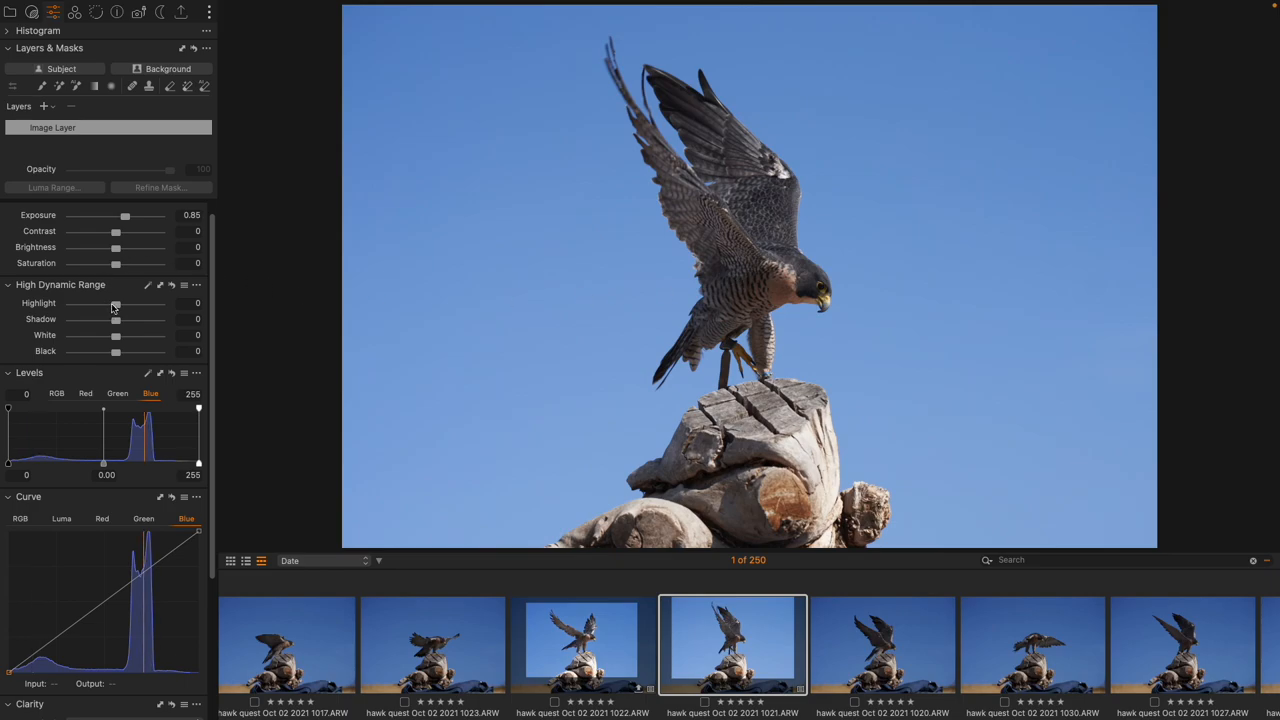
drag(116, 304, 84, 304)
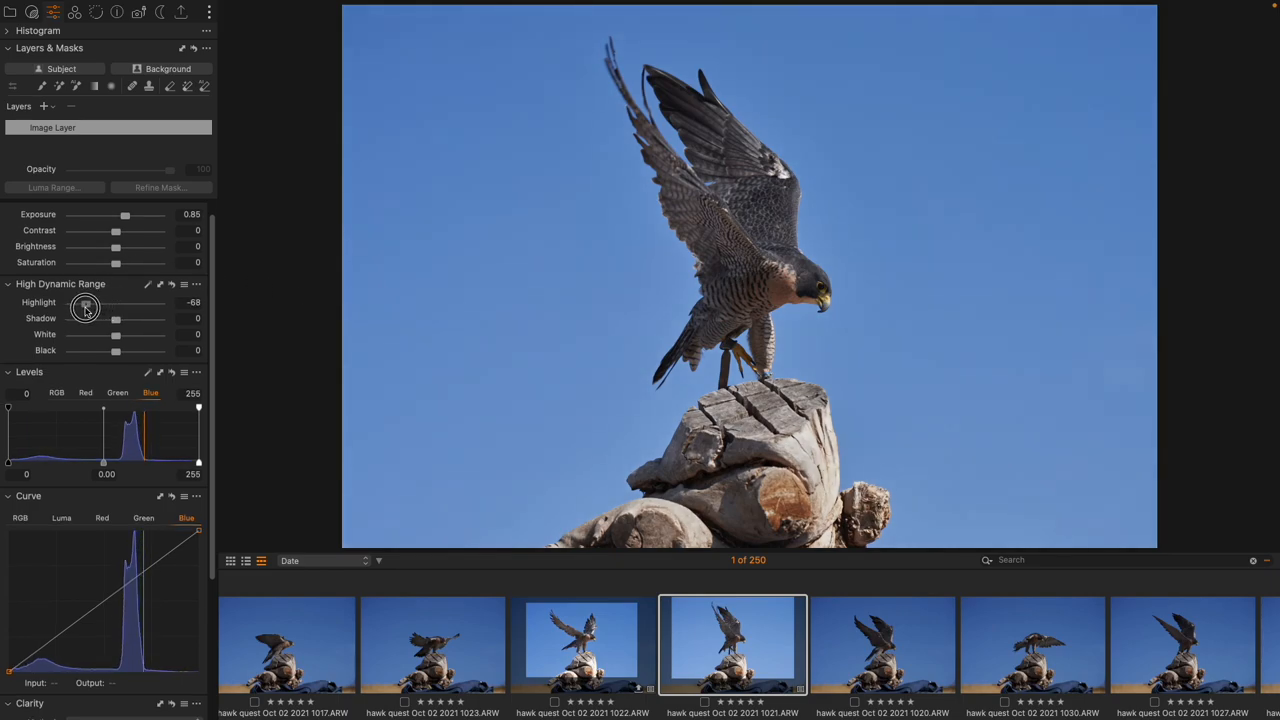
drag(84, 308, 92, 308)
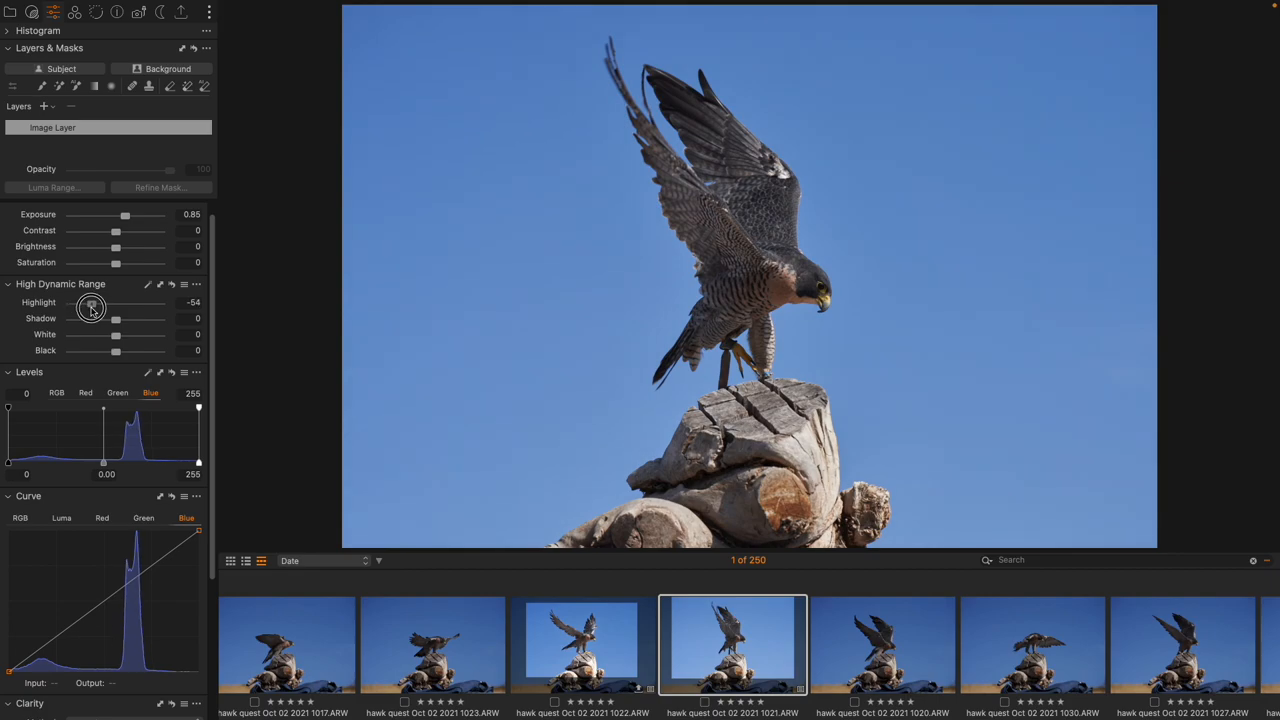
drag(92, 302, 88, 302)
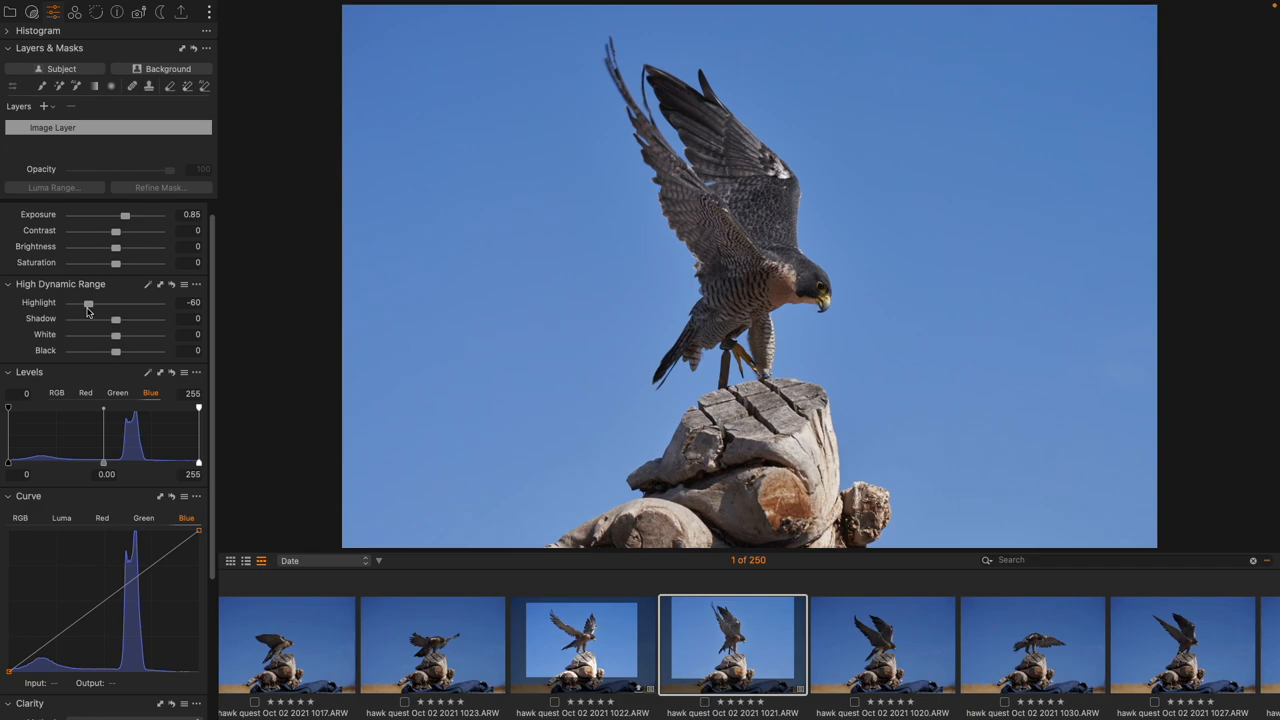
Lift the shadows for feather detail, deepen the blacks, and leave contrast at zero
drag(116, 318, 120, 318)
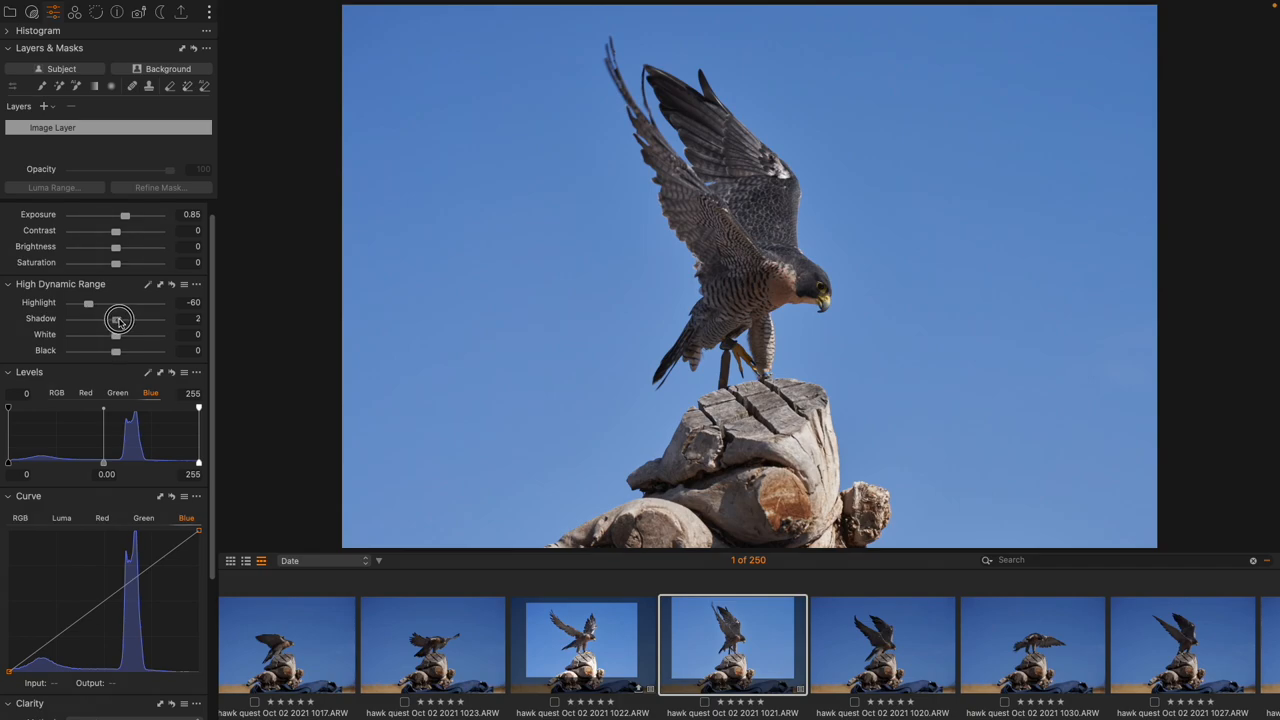
drag(118, 318, 124, 318)
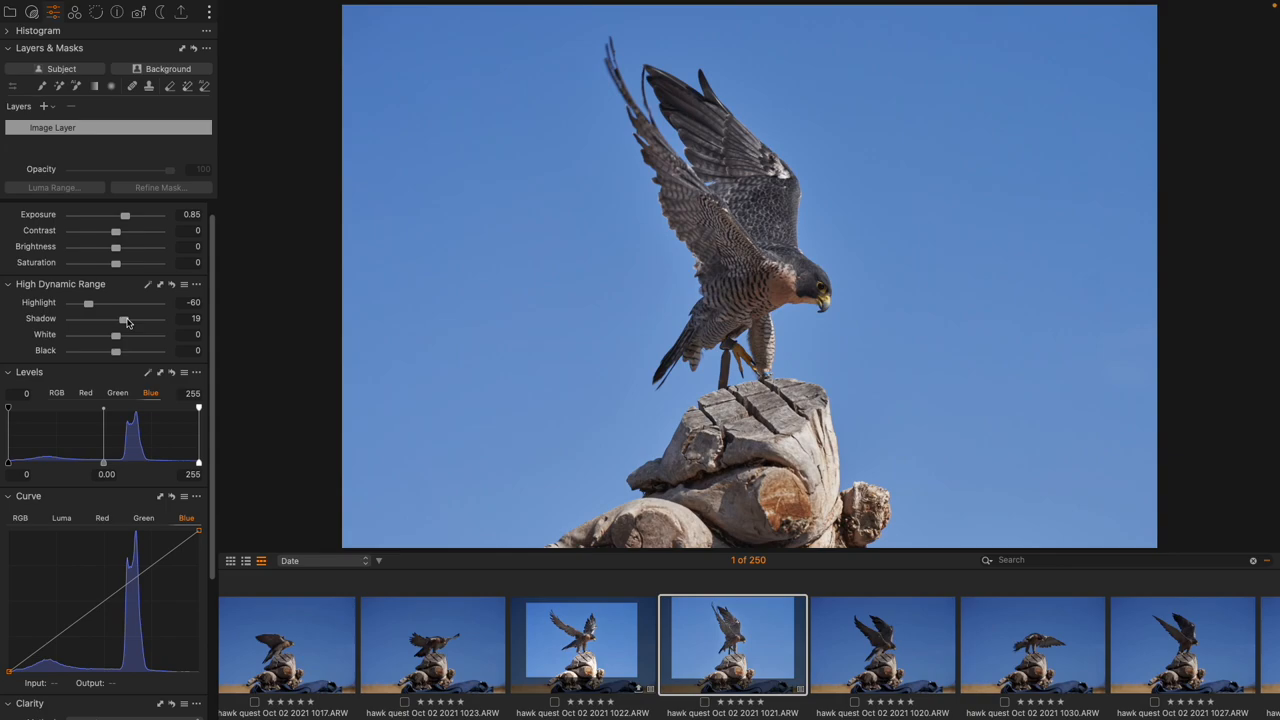
mouse_move(124, 354)
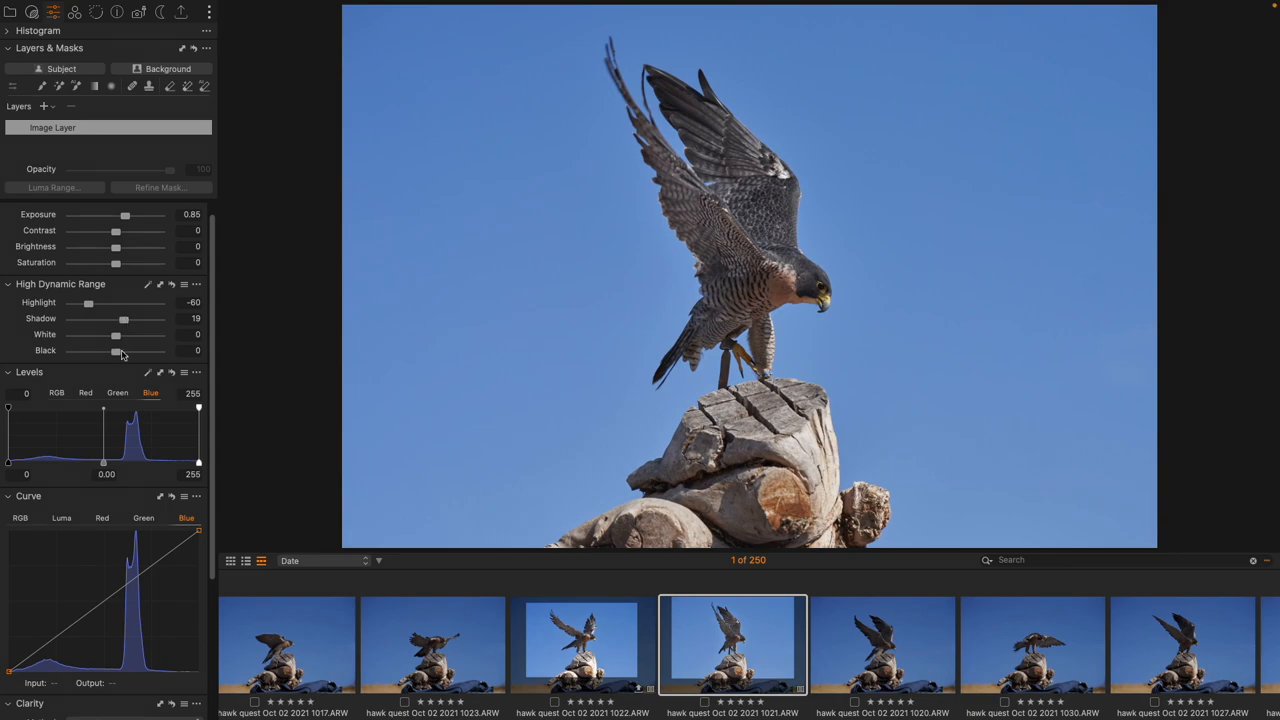
drag(118, 350, 112, 352)
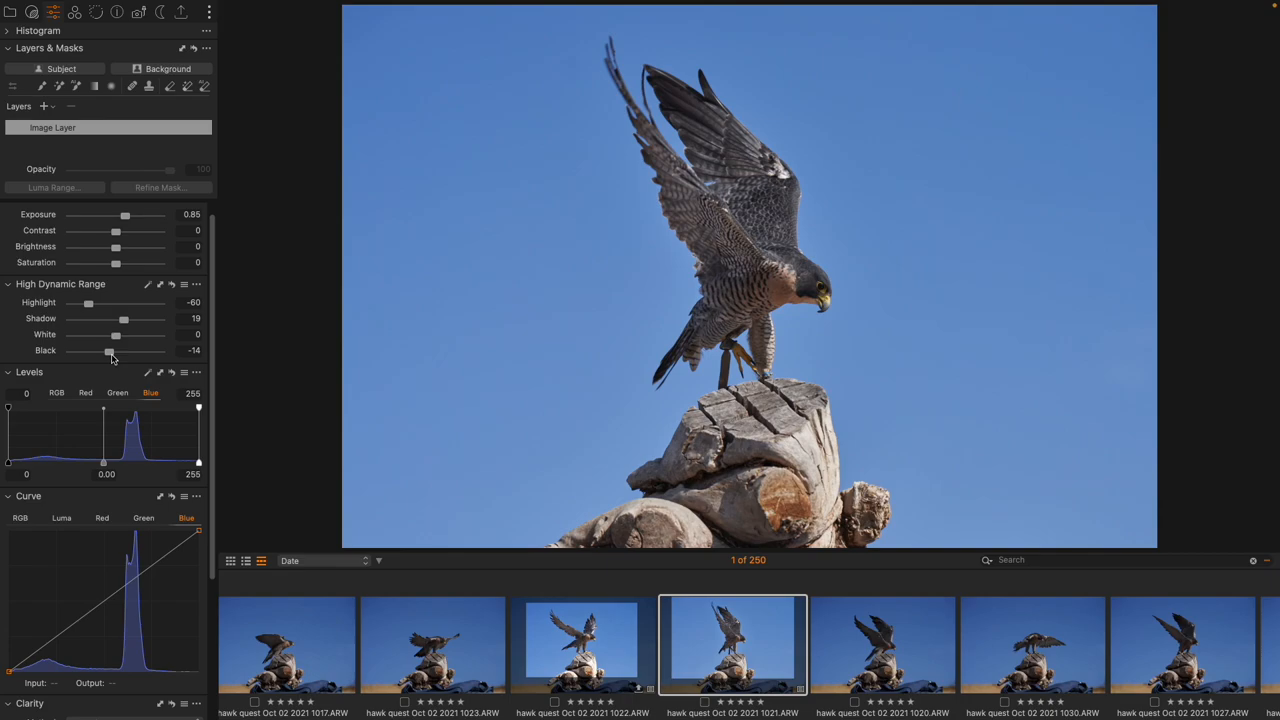
mouse_move(120, 240)
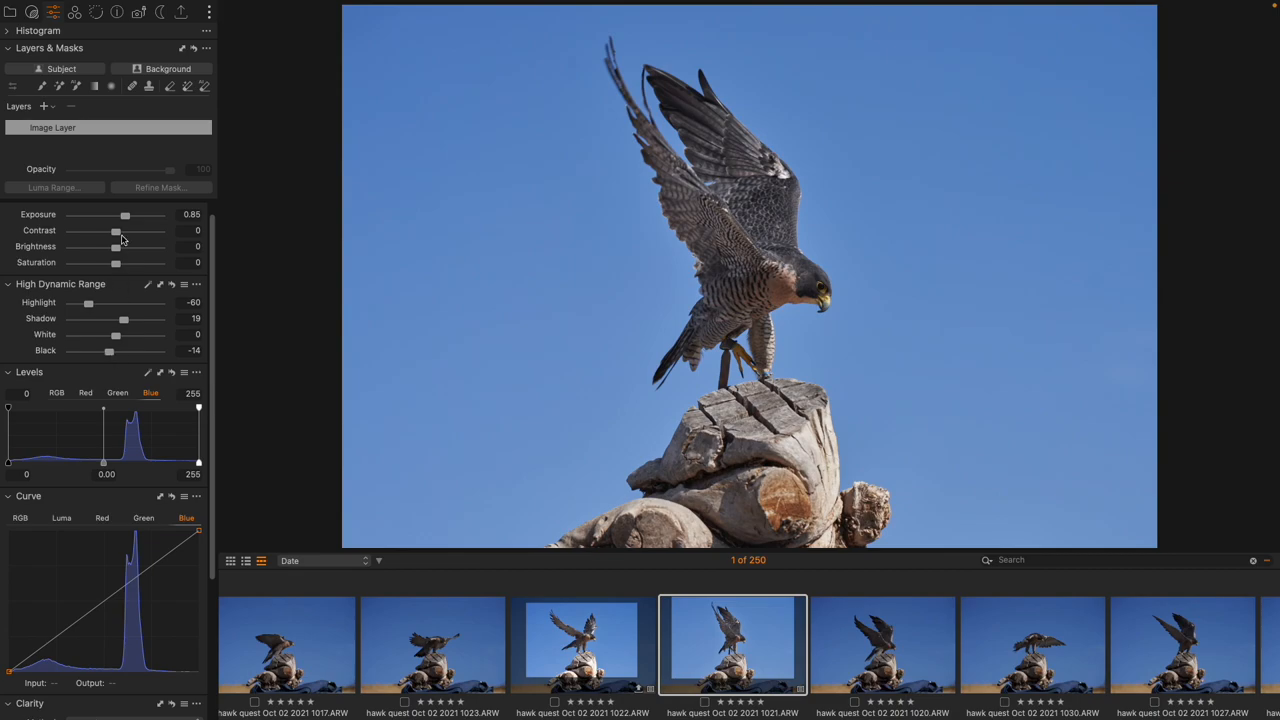
drag(114, 230, 120, 230)
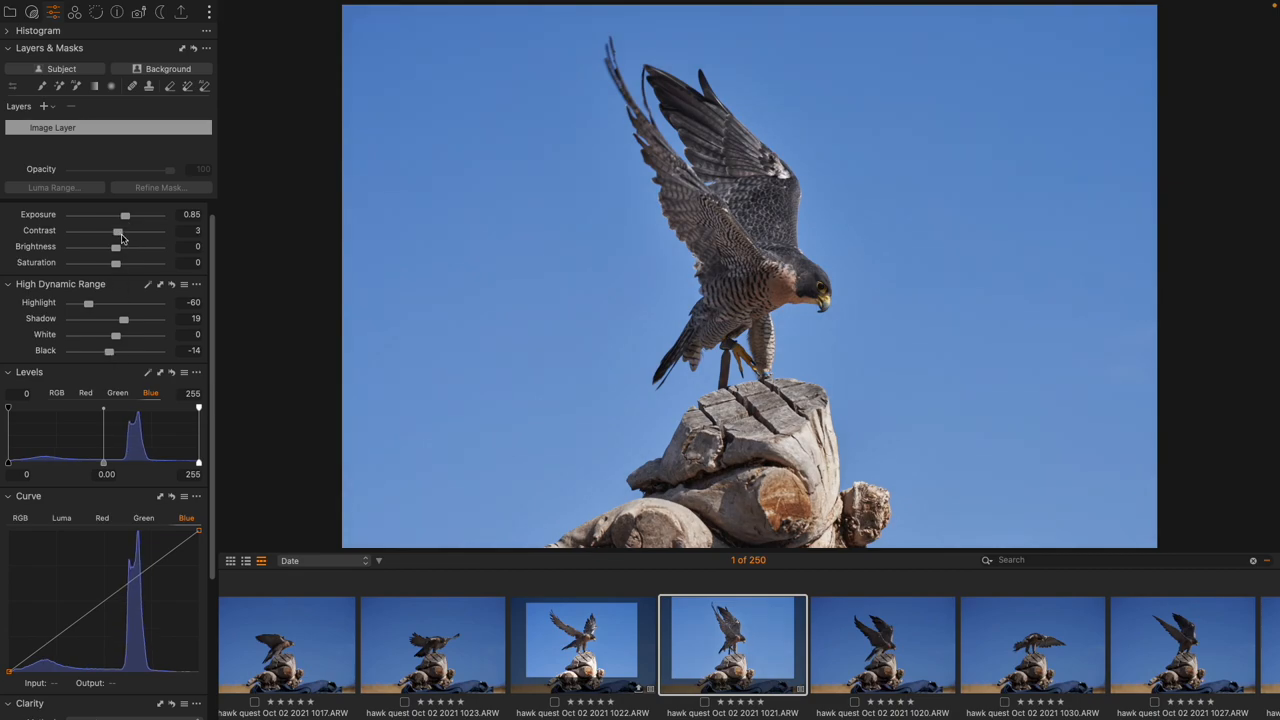
drag(118, 230, 116, 230)
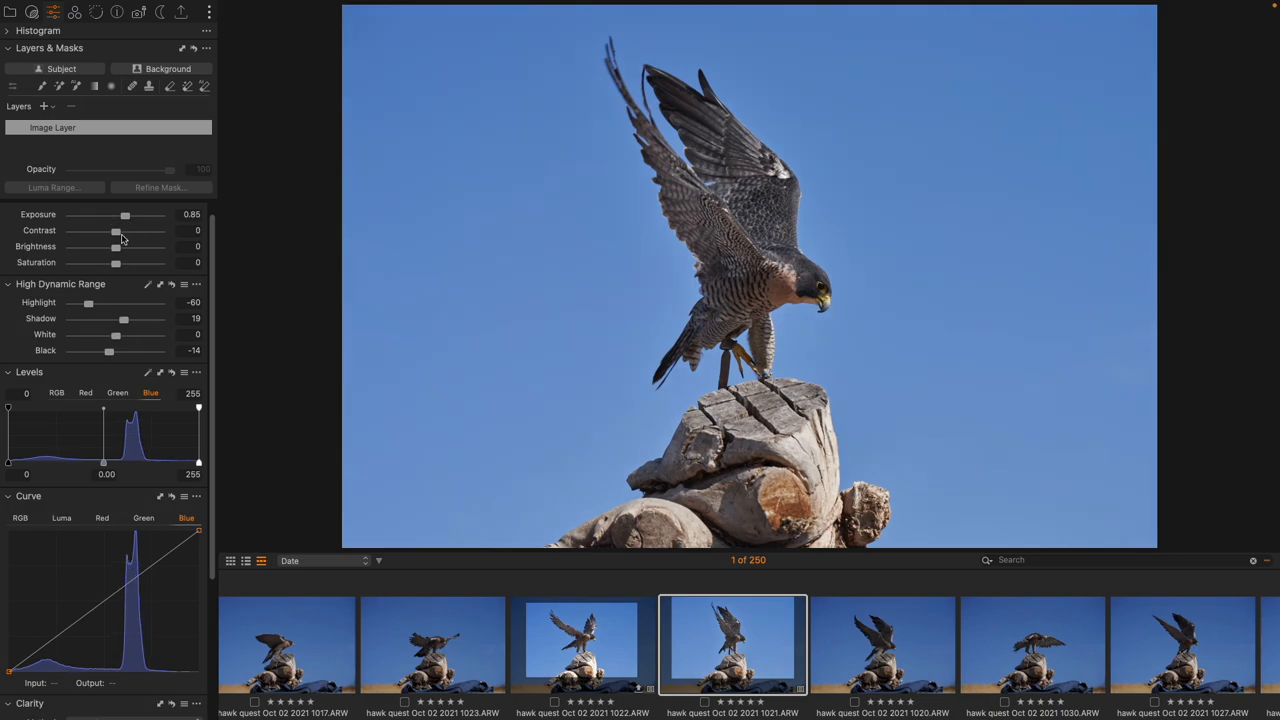
scroll(down, 3)
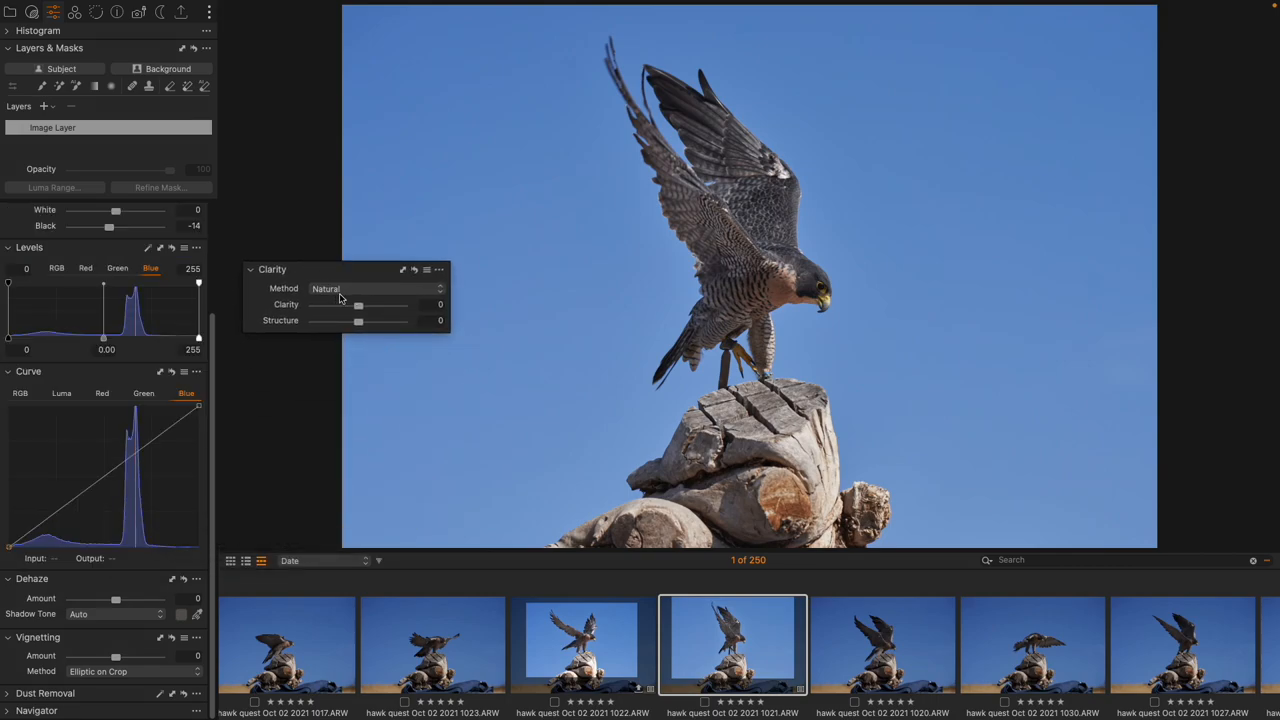
Set clarity method to Punch with structure around 48
click(376, 288)
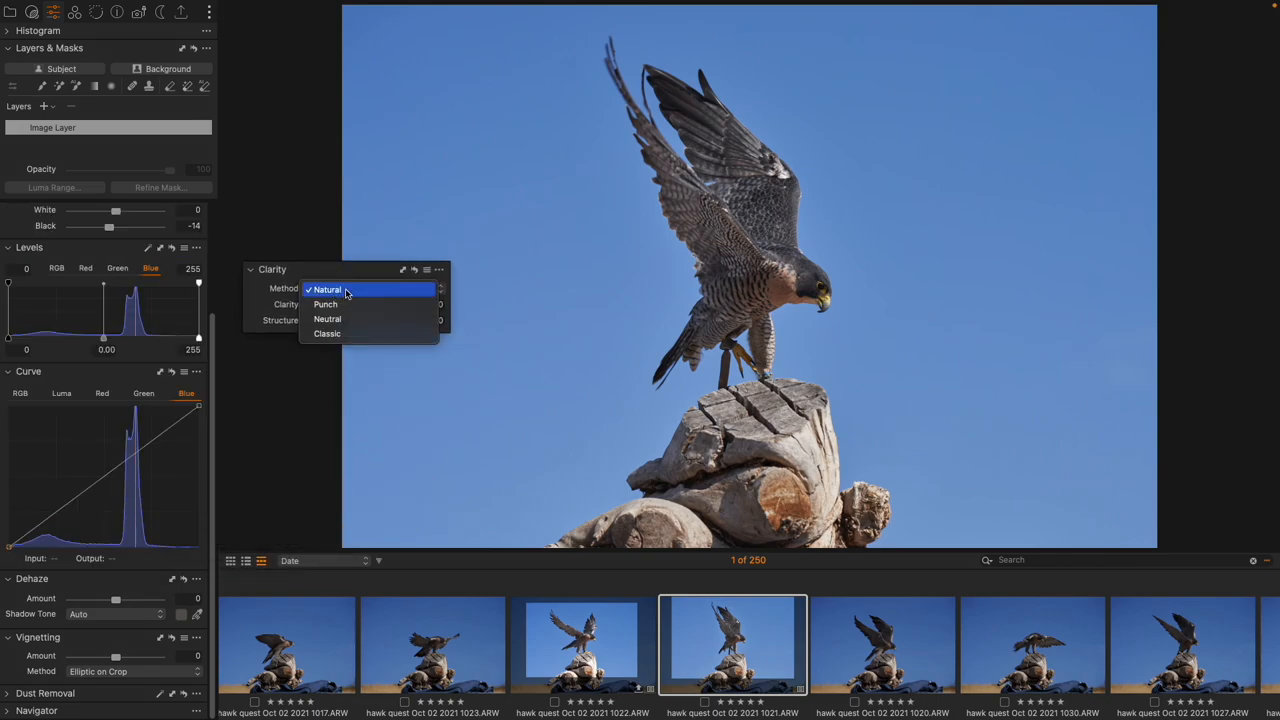
click(326, 304)
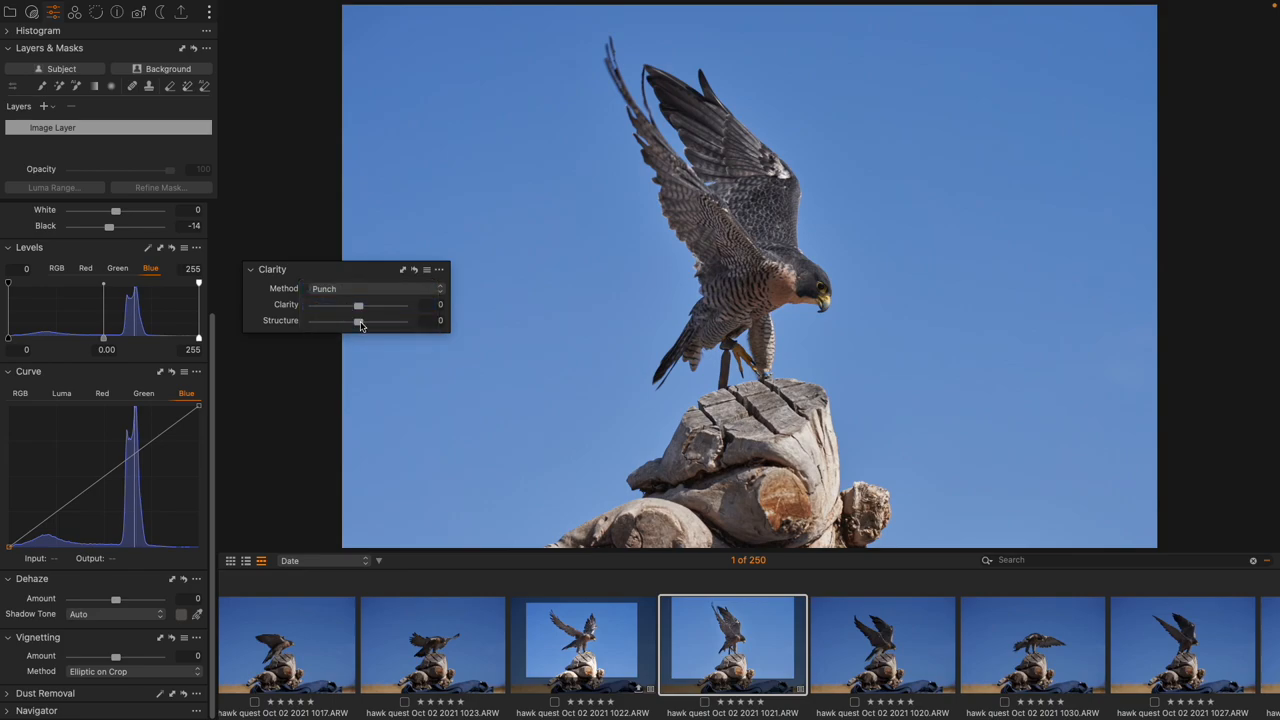
drag(358, 320, 380, 320)
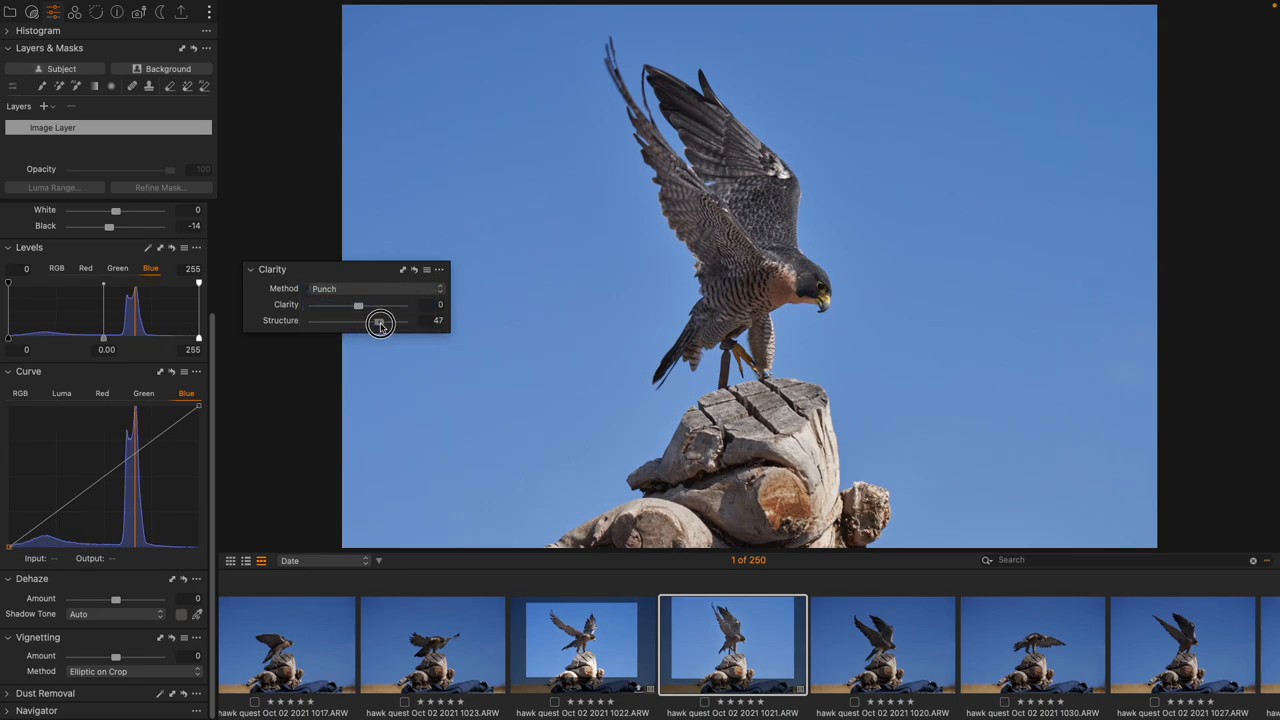
drag(358, 320, 378, 320)
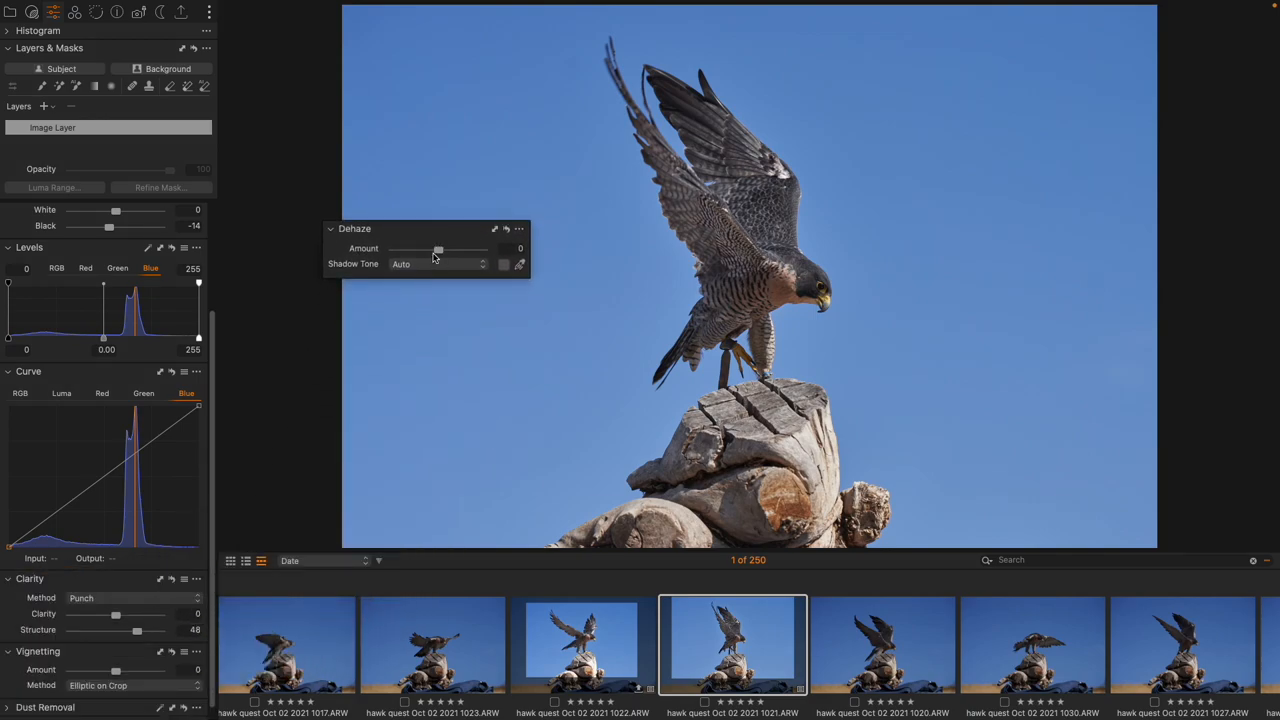
Add a dehaze amount of about 22 to deepen the blue sky
drag(438, 248, 448, 248)
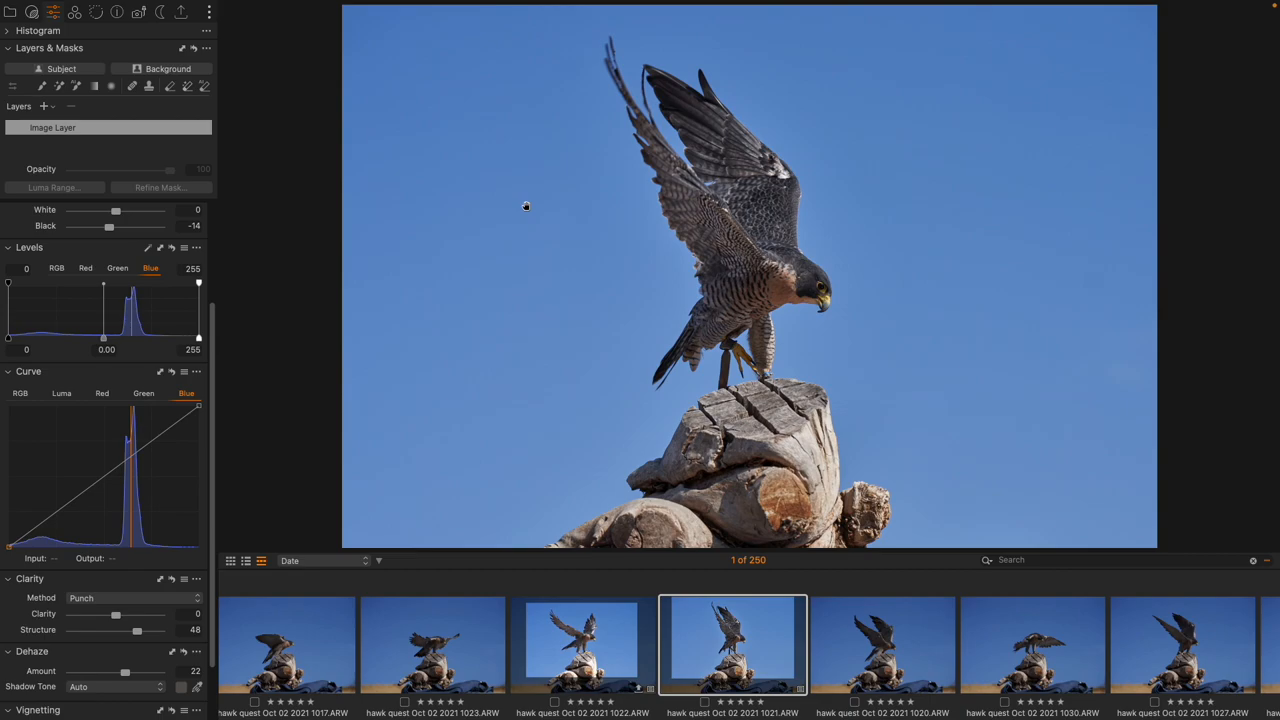
click(76, 12)
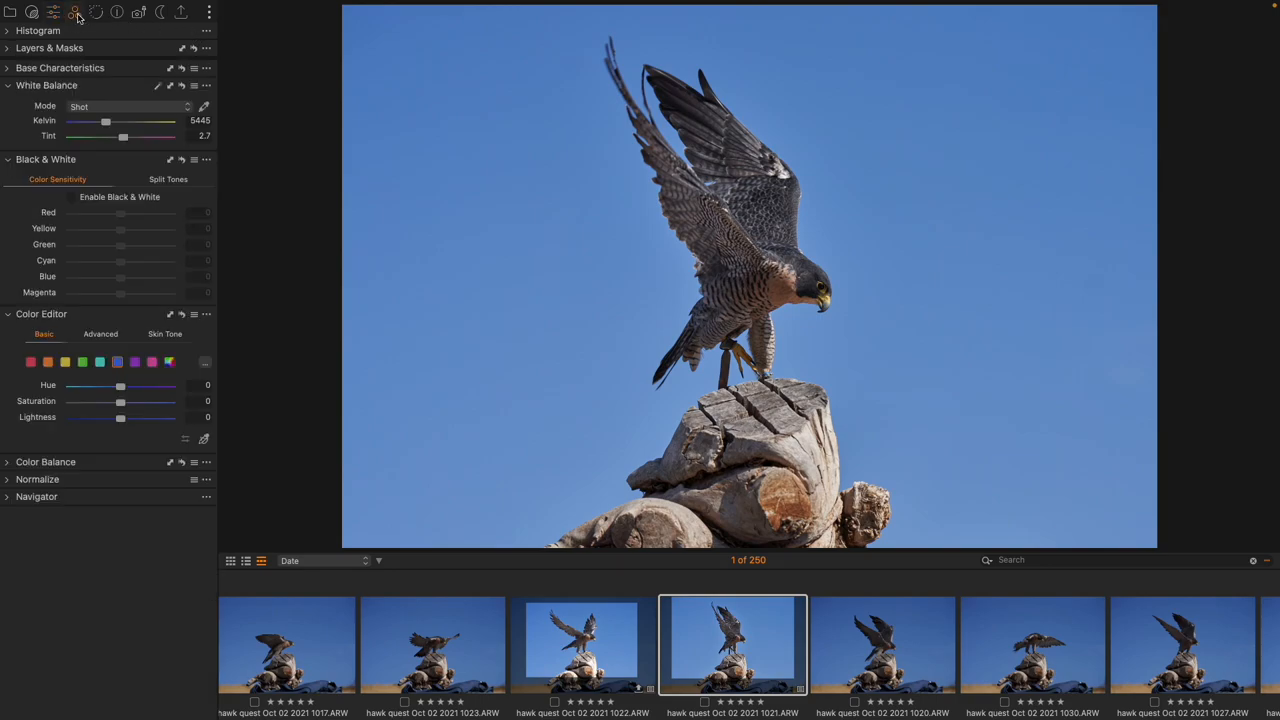
mouse_move(124, 52)
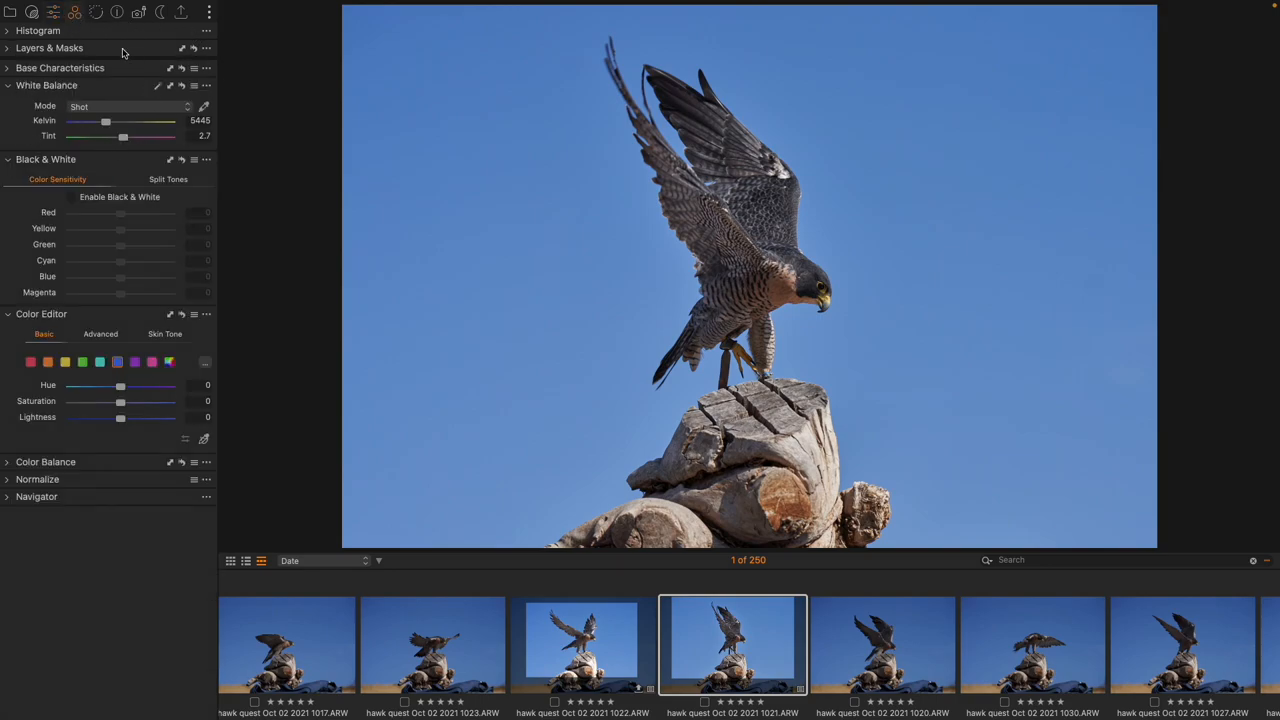
mouse_move(104, 316)
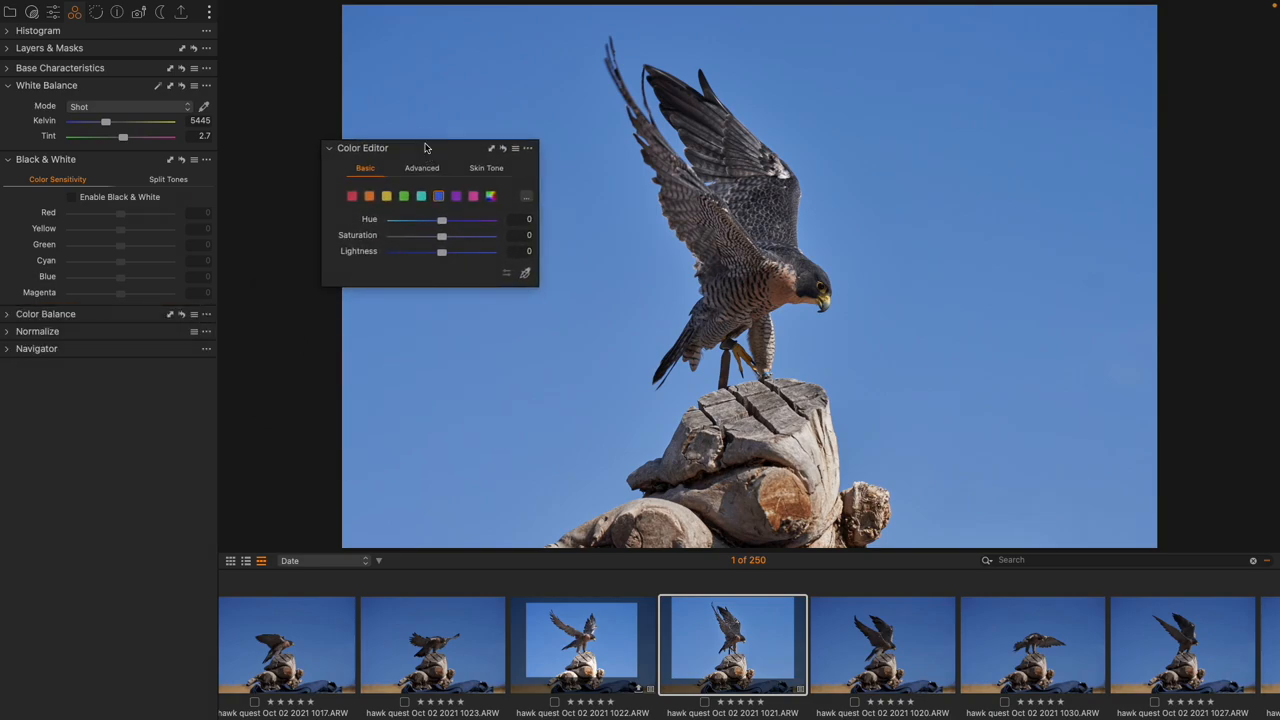
mouse_move(358, 224)
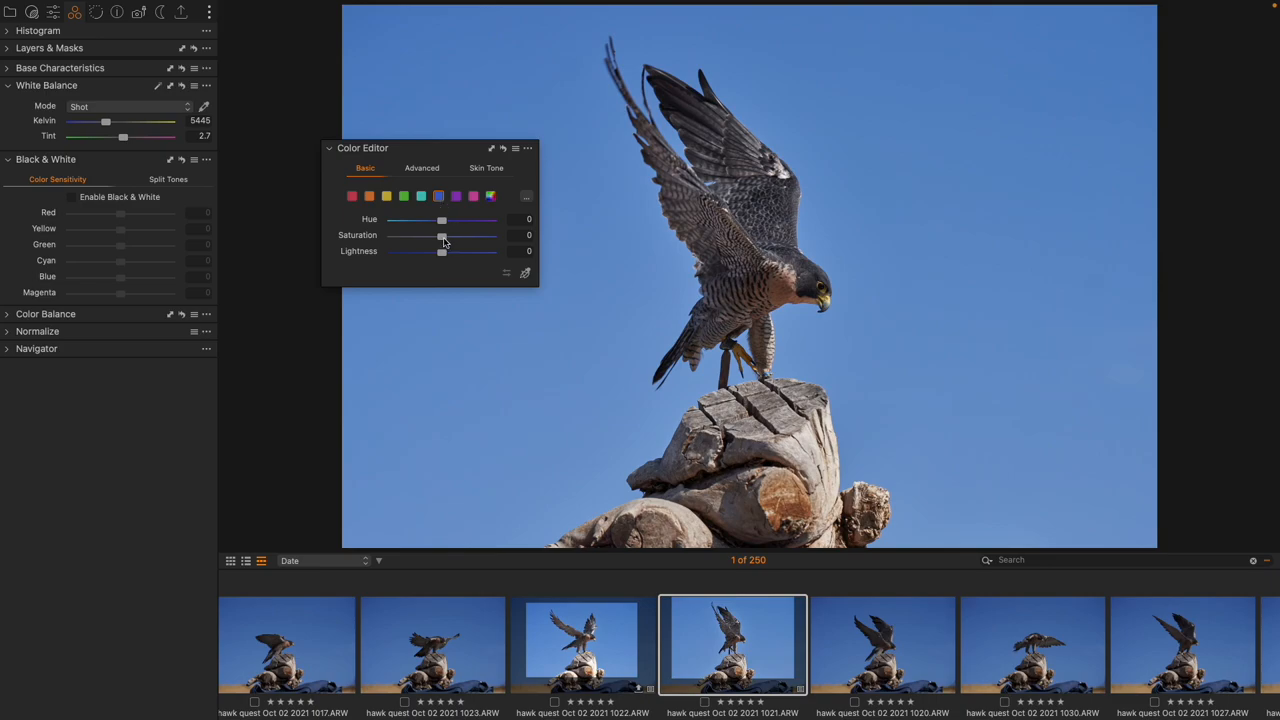
Give the blue colour range saturation 17.4 and slightly lower lightness
drag(442, 236, 456, 236)
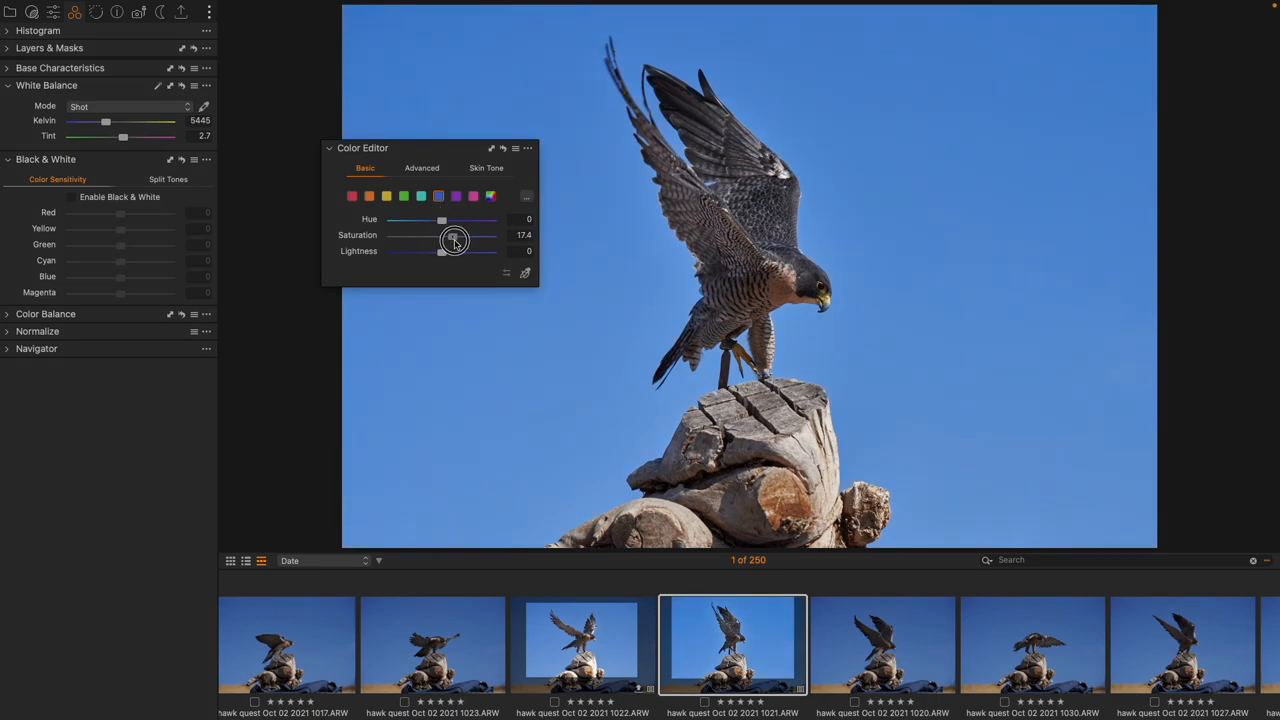
drag(442, 252, 430, 252)
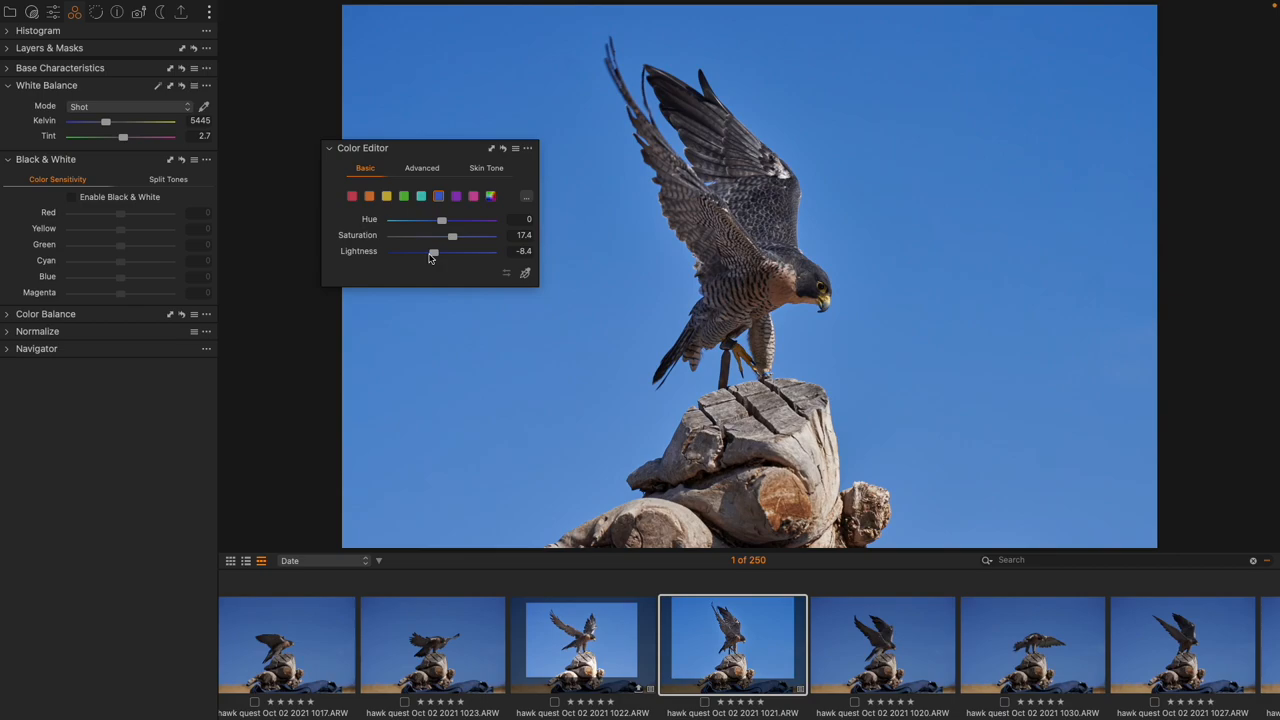
drag(430, 148, 430, 160)
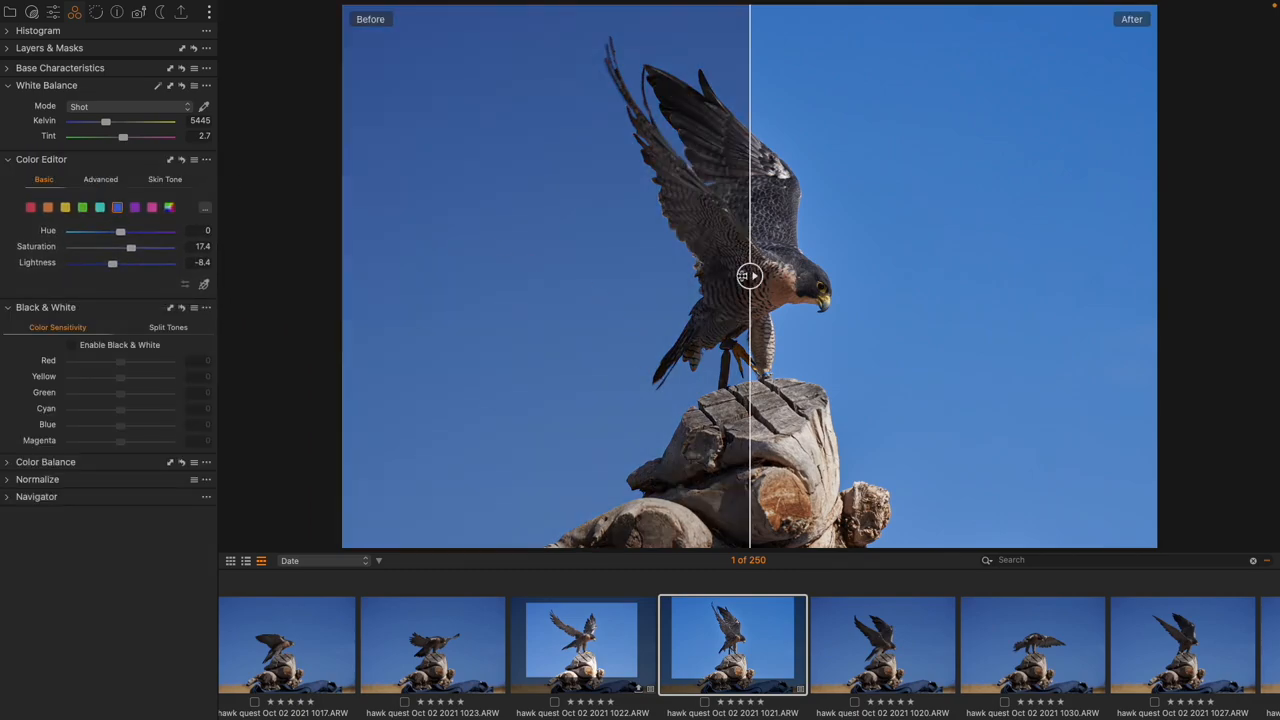
Slide the before/after split across the falcon to compare the edit with the original
drag(750, 276, 436, 276)
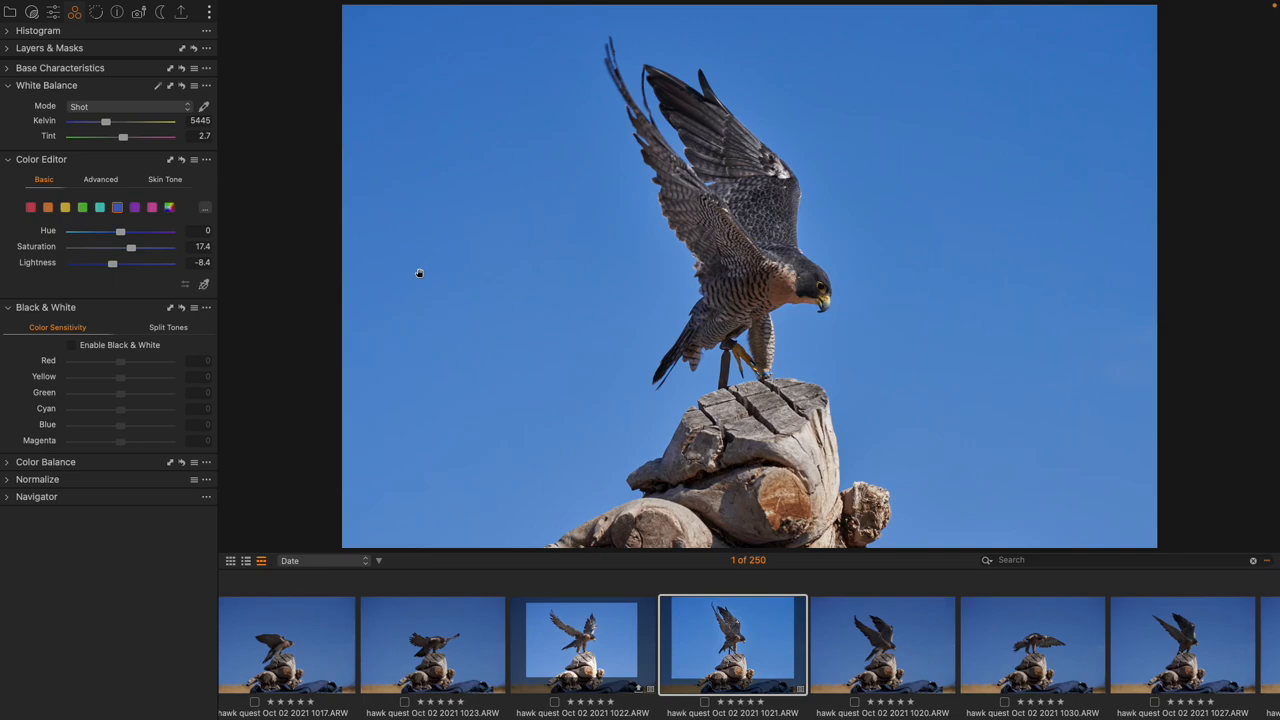
mouse_move(60, 44)
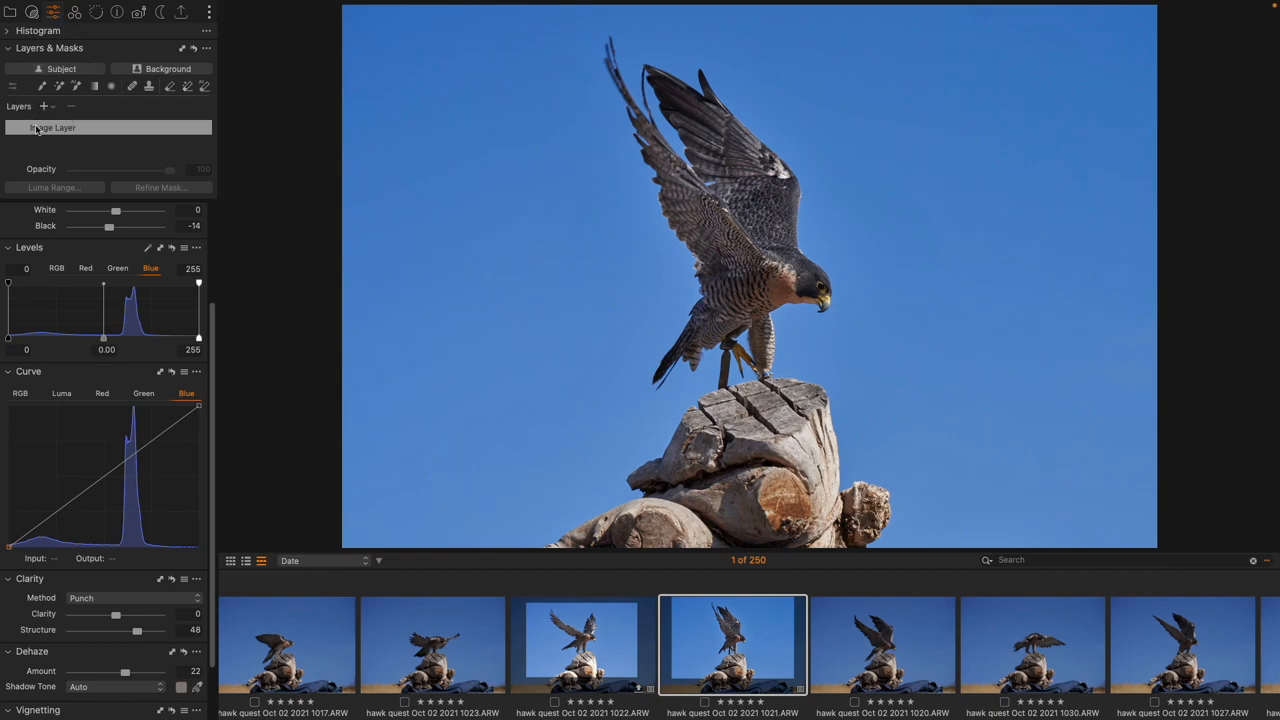
mouse_move(100, 132)
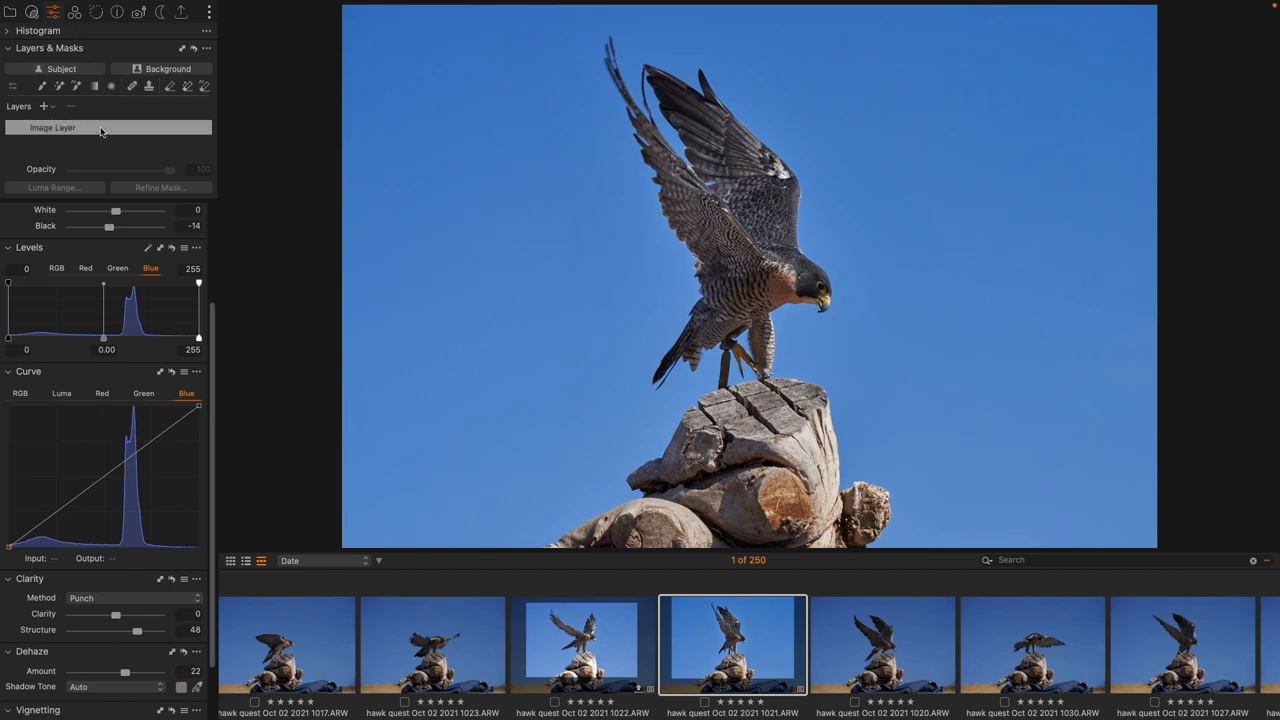
Move the background adjustments to a new Adjustment Layer 1 and start saving a style
click(44, 106)
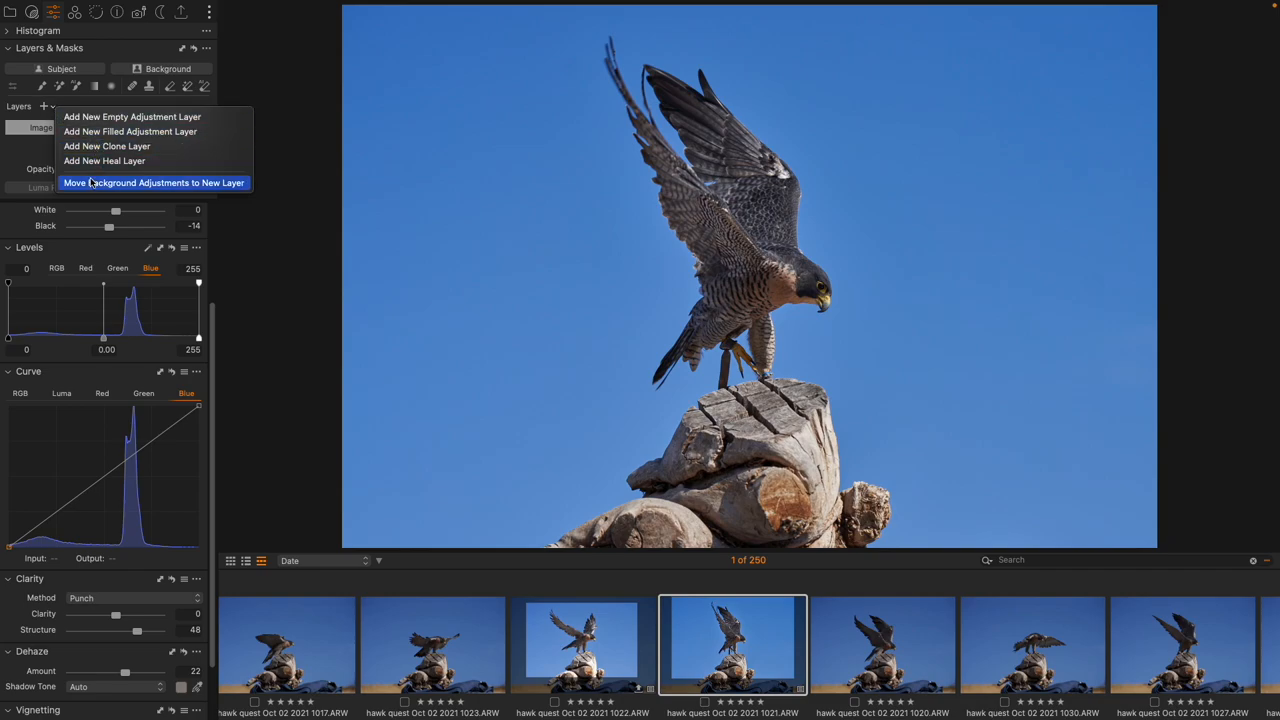
mouse_move(164, 184)
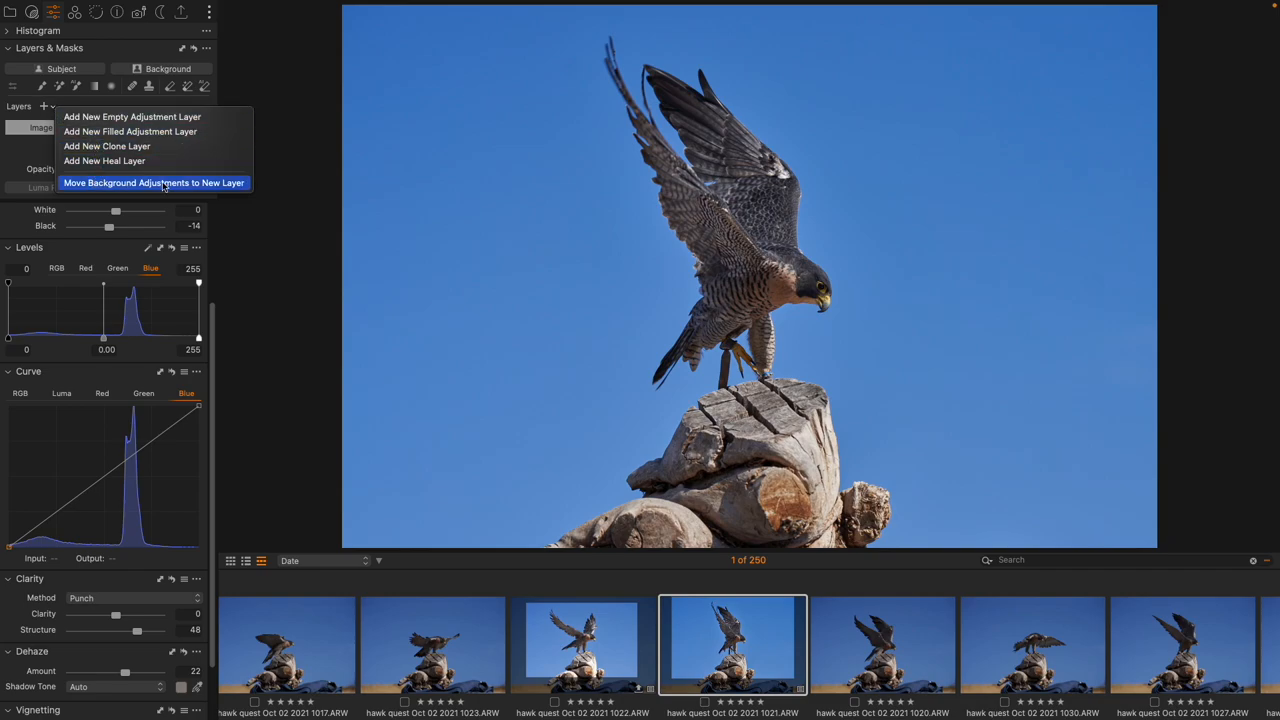
click(152, 182)
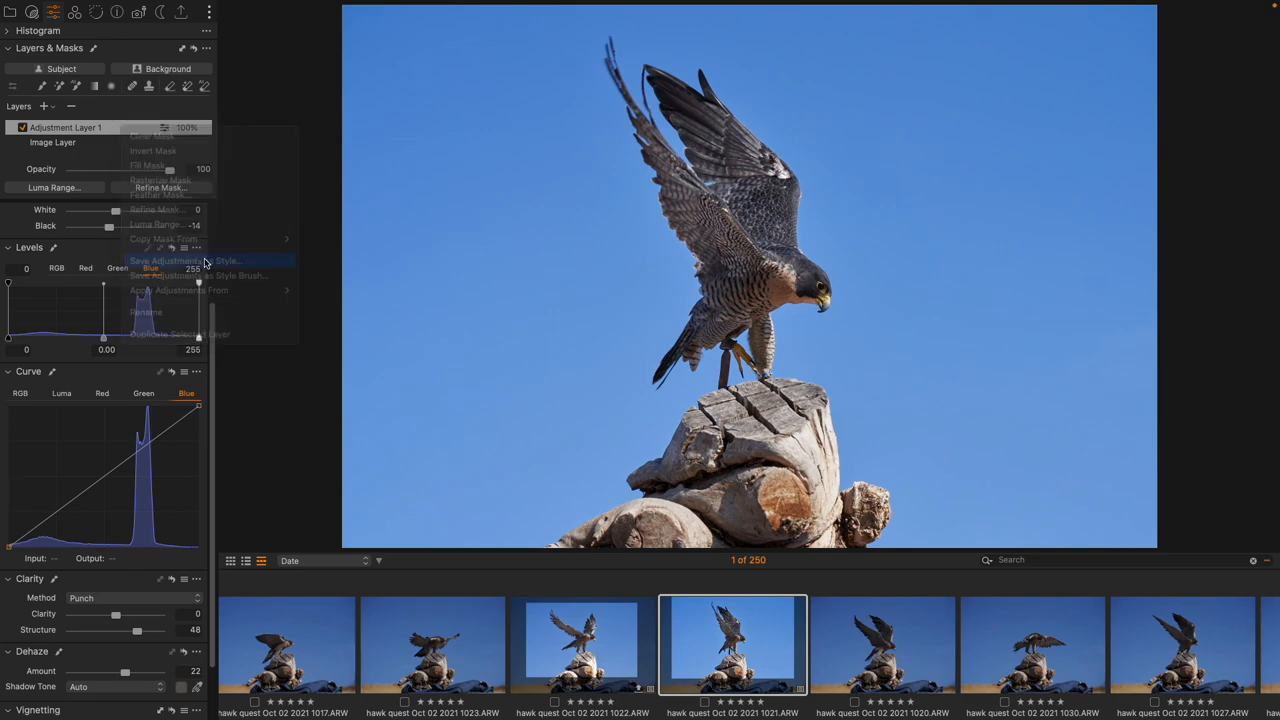
click(184, 260)
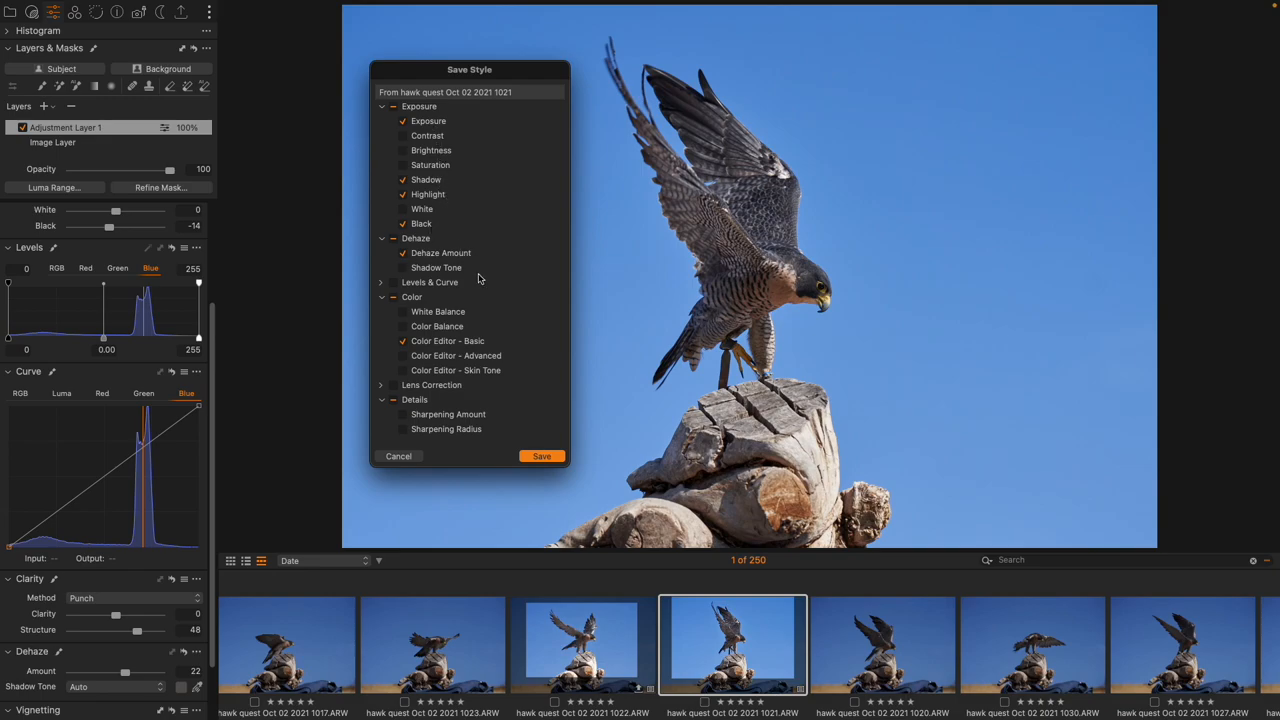
mouse_move(470, 404)
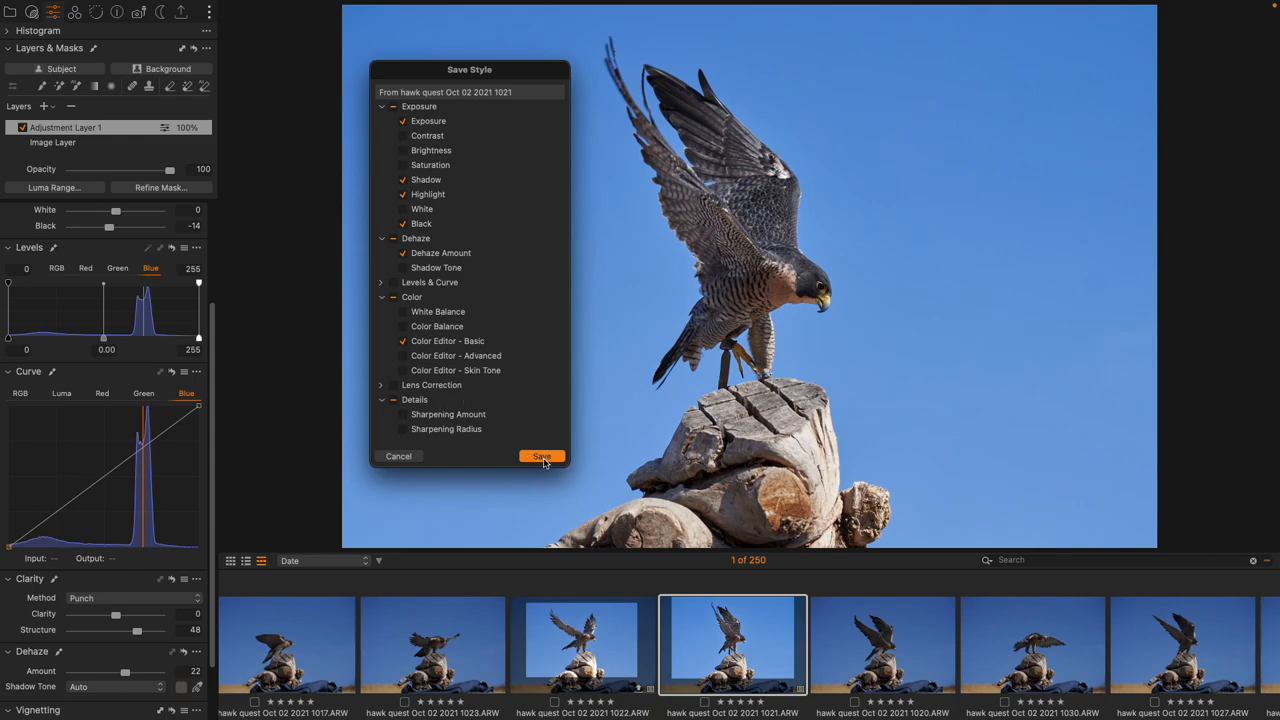
Review the checked adjustments and save them as a custom style
scroll(down, 3)
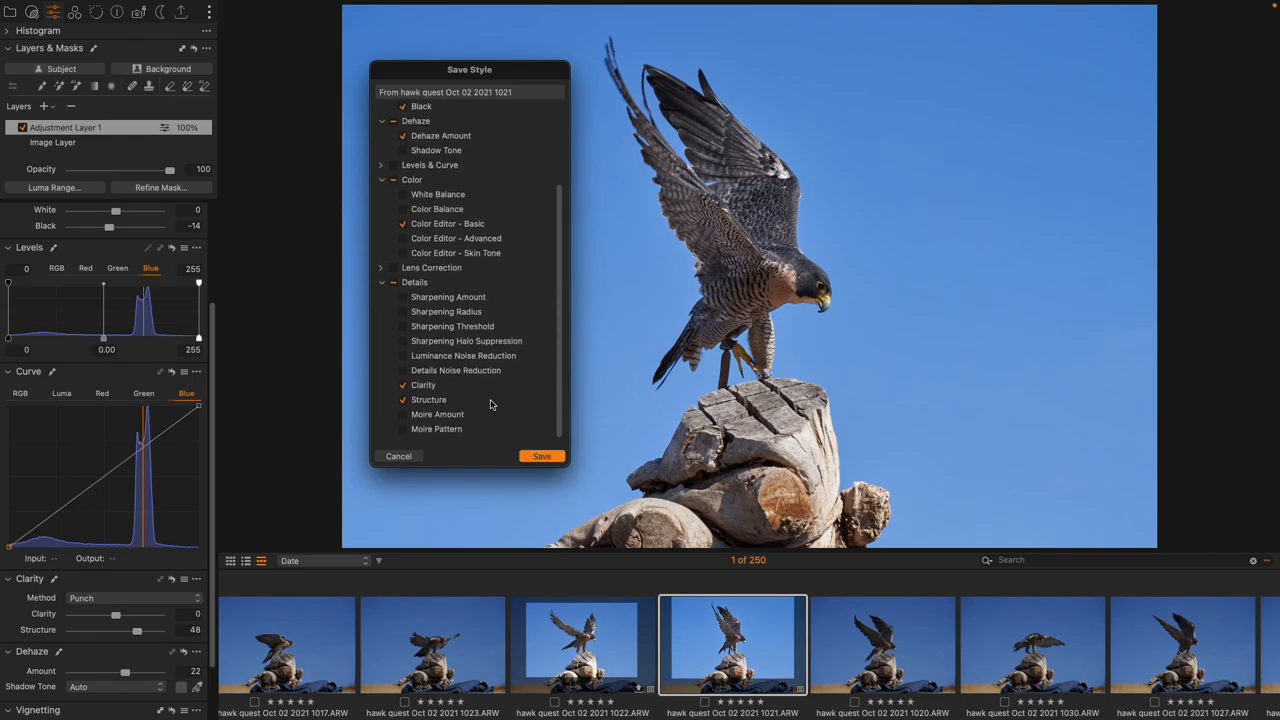
scroll(up, 3)
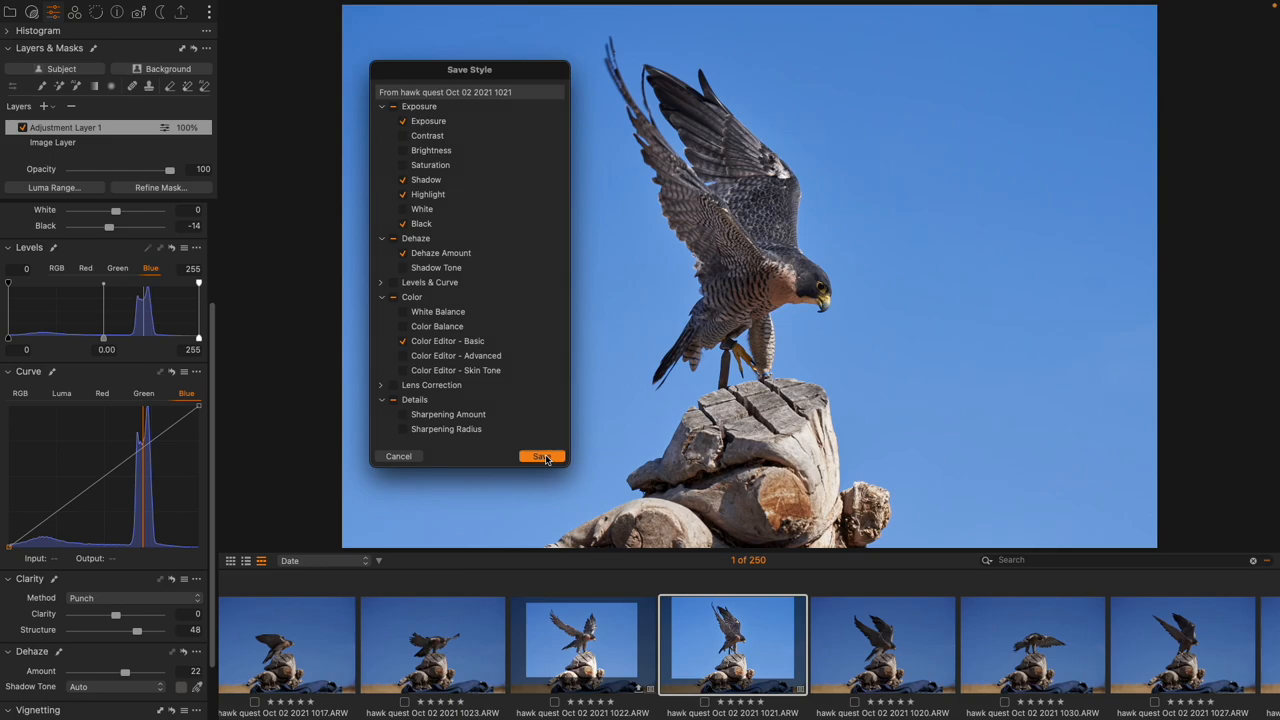
click(540, 456)
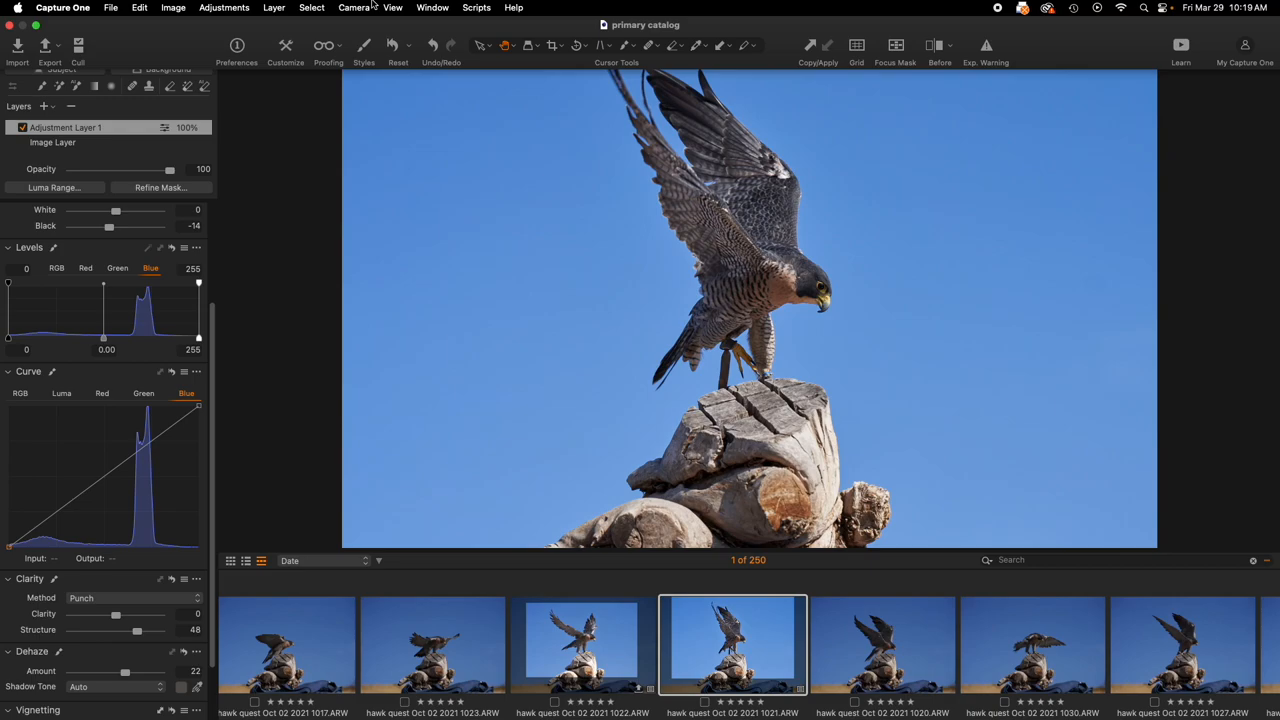
mouse_move(370, 26)
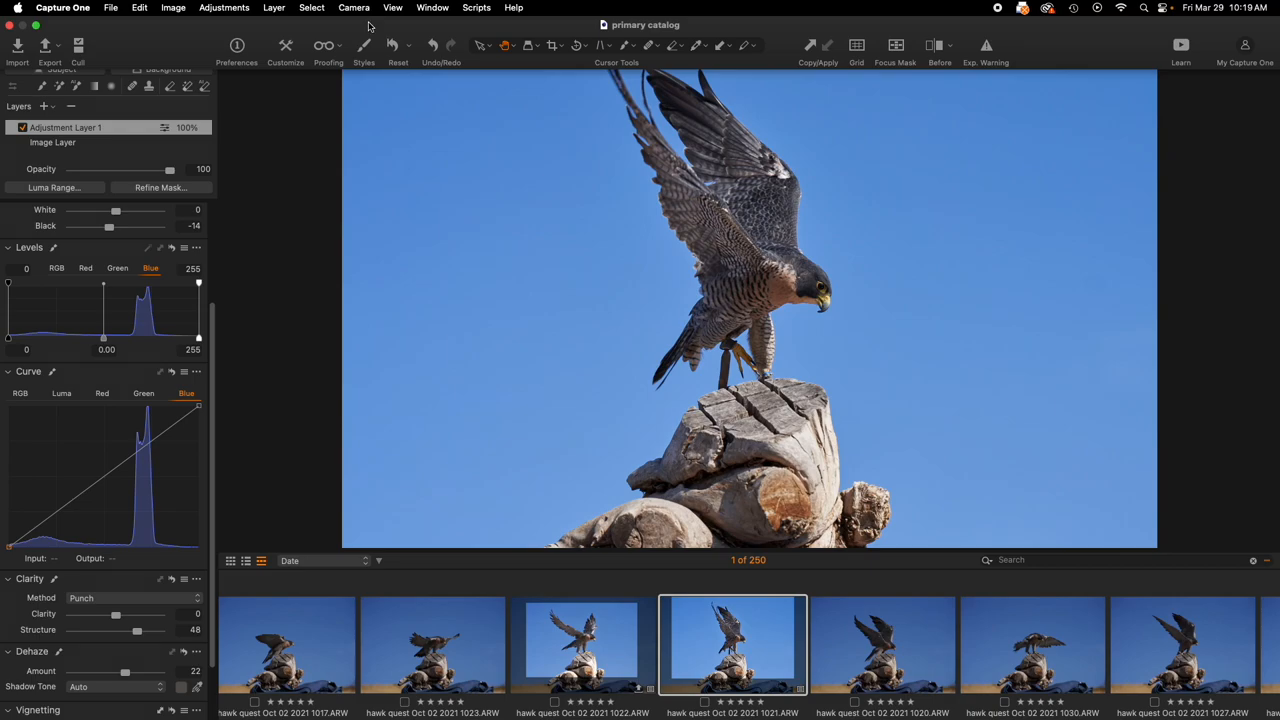
Show the Custom Styles list with the saved birding style
click(364, 48)
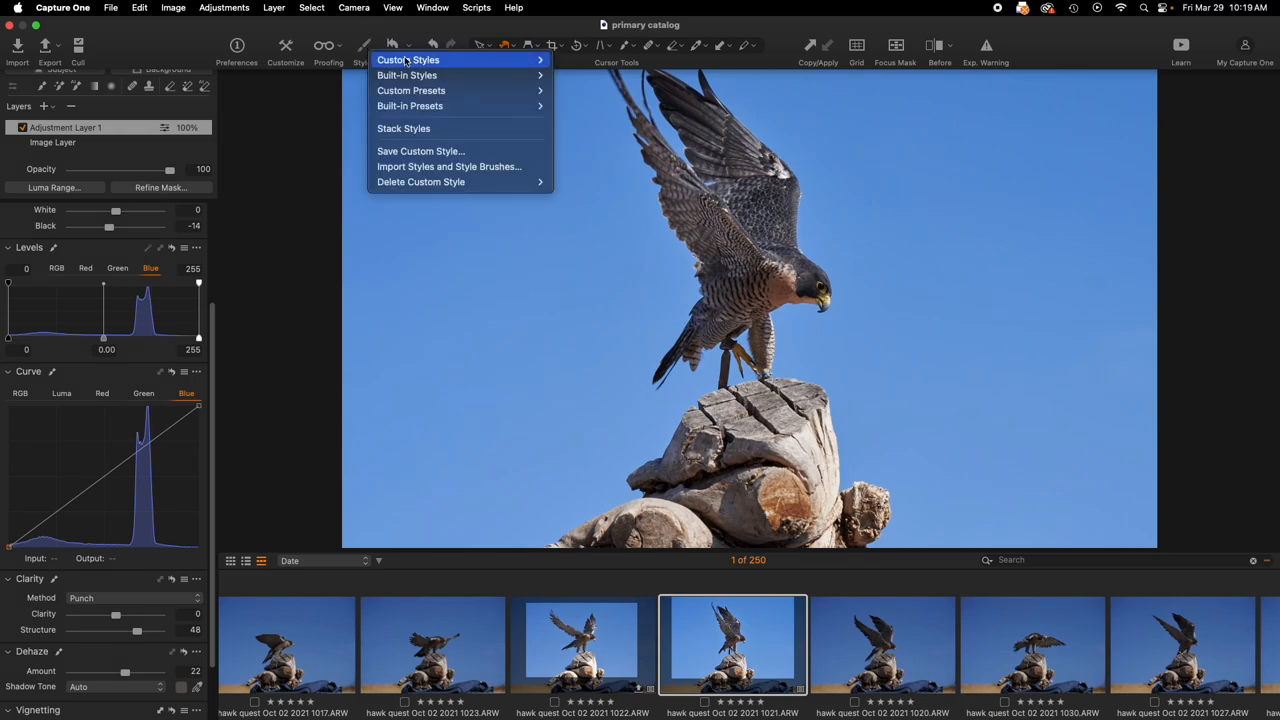
click(408, 60)
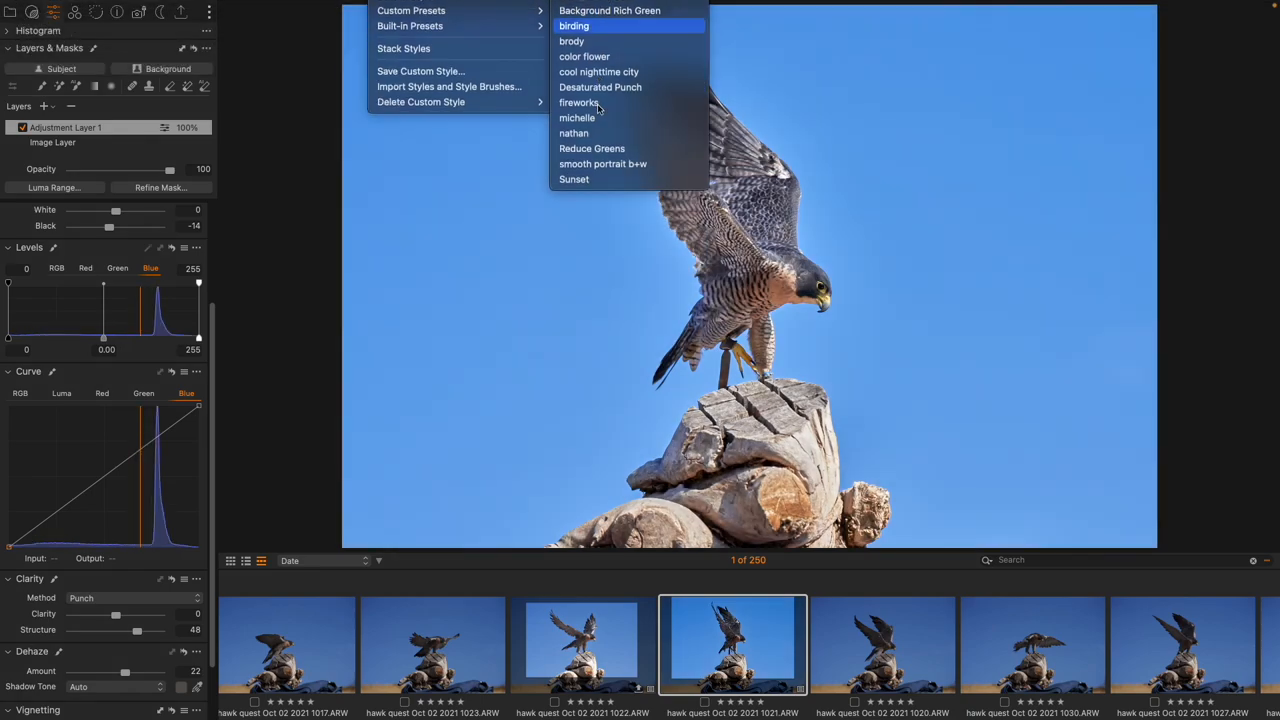